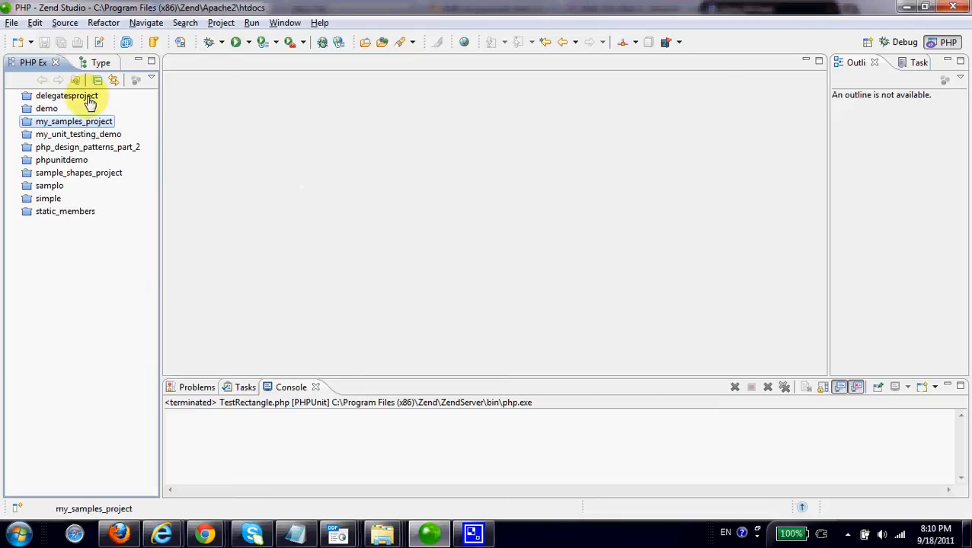
Create a new PHP project named myproject kept inside the workspace
{"action": "left_click", "coordinate": [12, 23]}
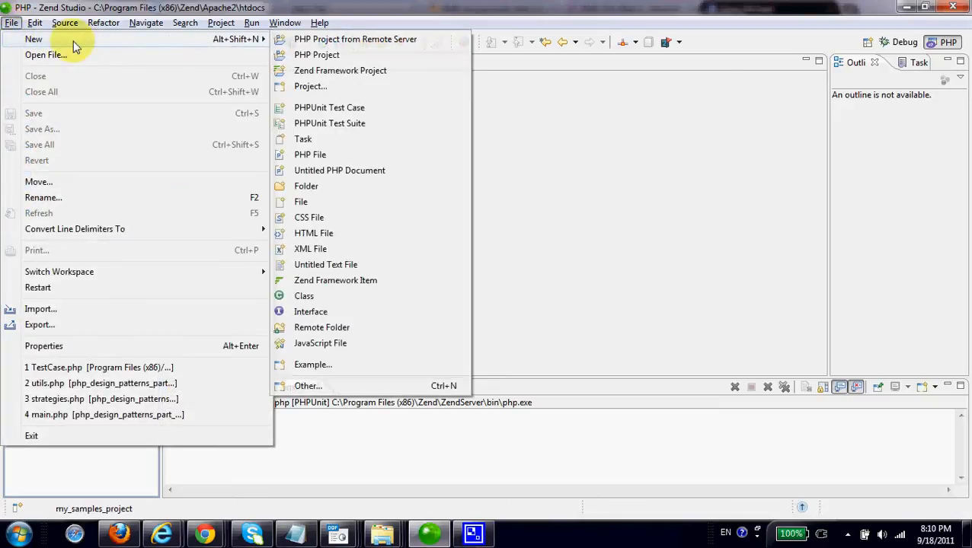
{"action": "left_click", "coordinate": [316, 54]}
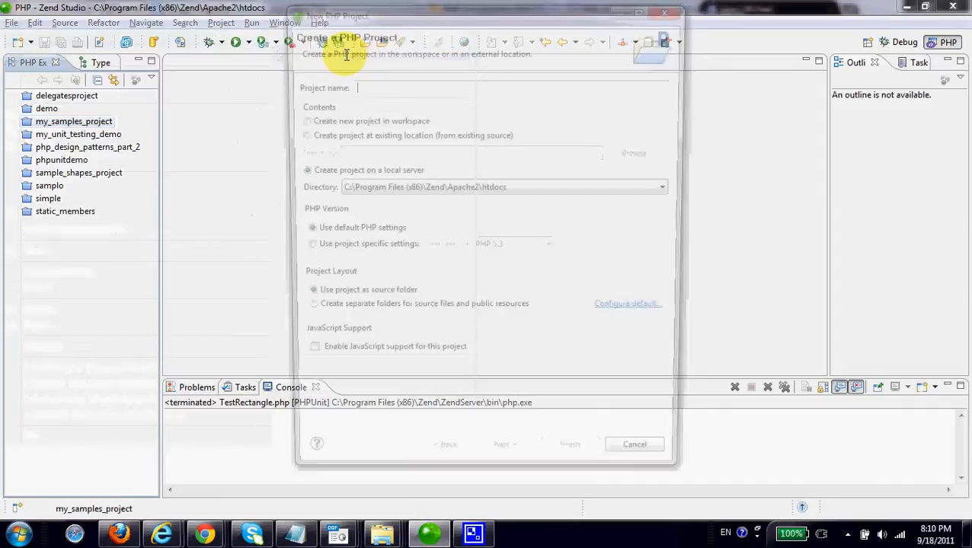
{"action": "type", "text": "my"}
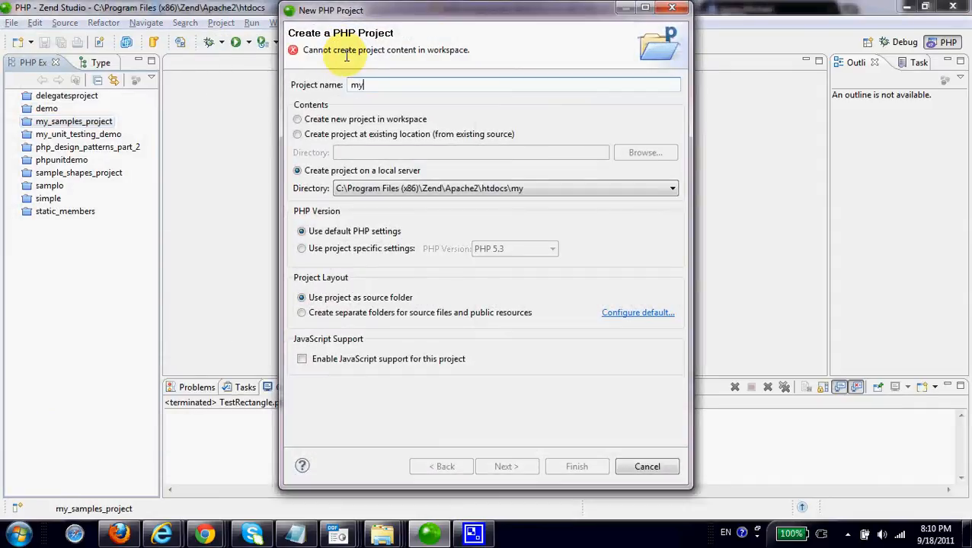
{"action": "type", "text": "project"}
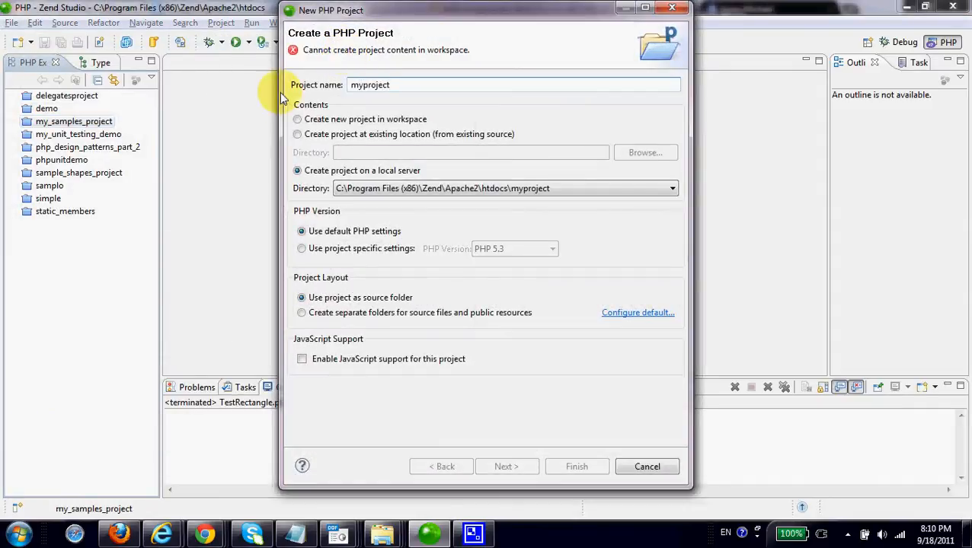
{"action": "left_click", "coordinate": [297, 119]}
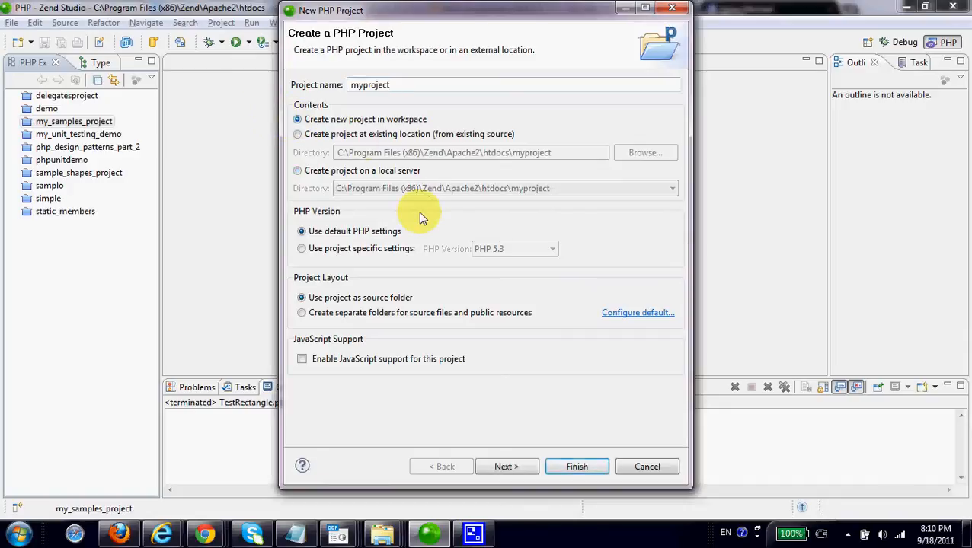
{"action": "left_click", "coordinate": [575, 466]}
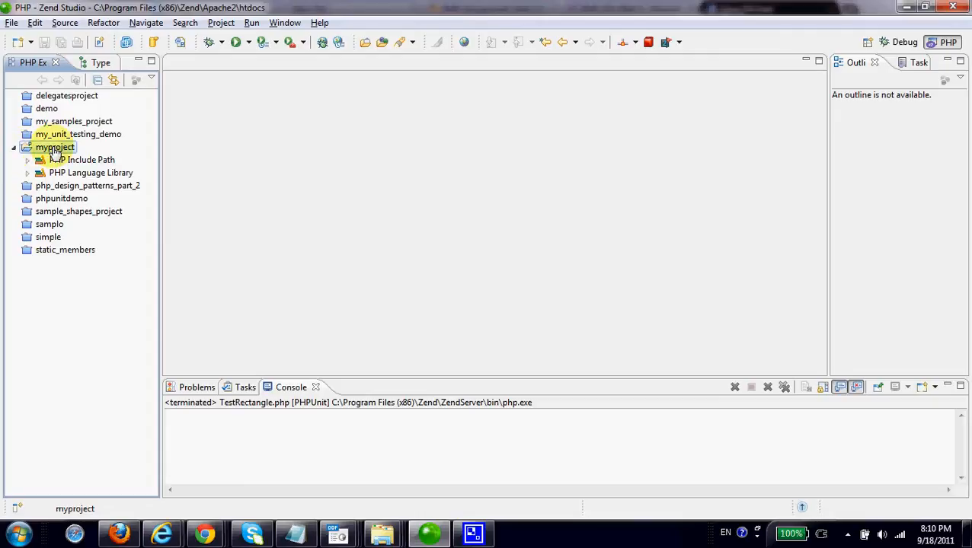
Add Rectangle.php to myproject and write the Rectangle class with width, height, constructor, area and perimeter
{"action": "right_click", "coordinate": [55, 146]}
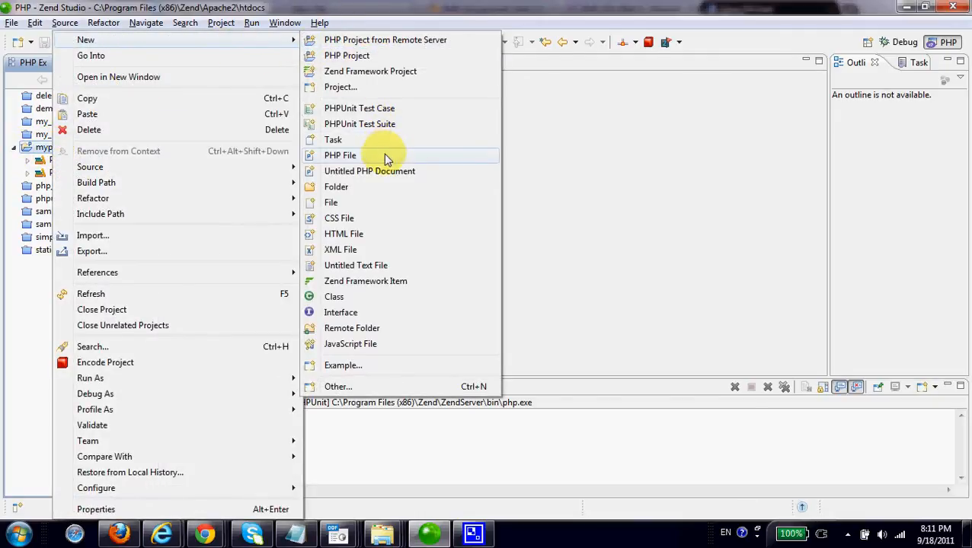
{"action": "left_click", "coordinate": [340, 155]}
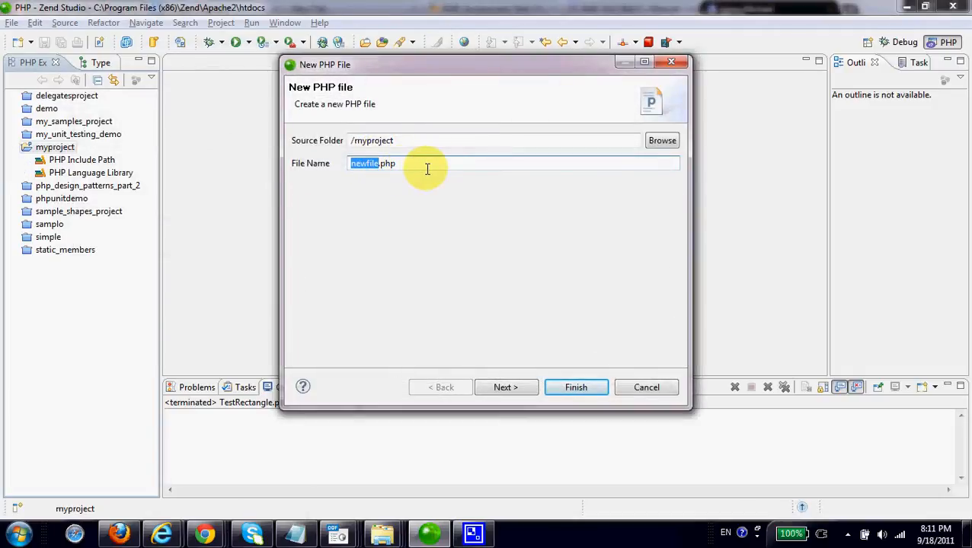
{"action": "type", "text": "Rectangle"}
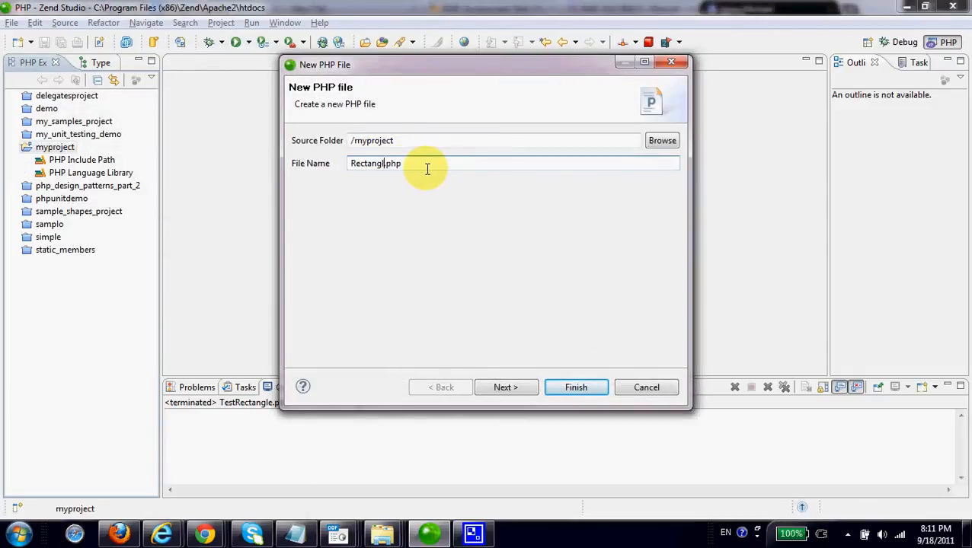
{"action": "left_click", "coordinate": [576, 386]}
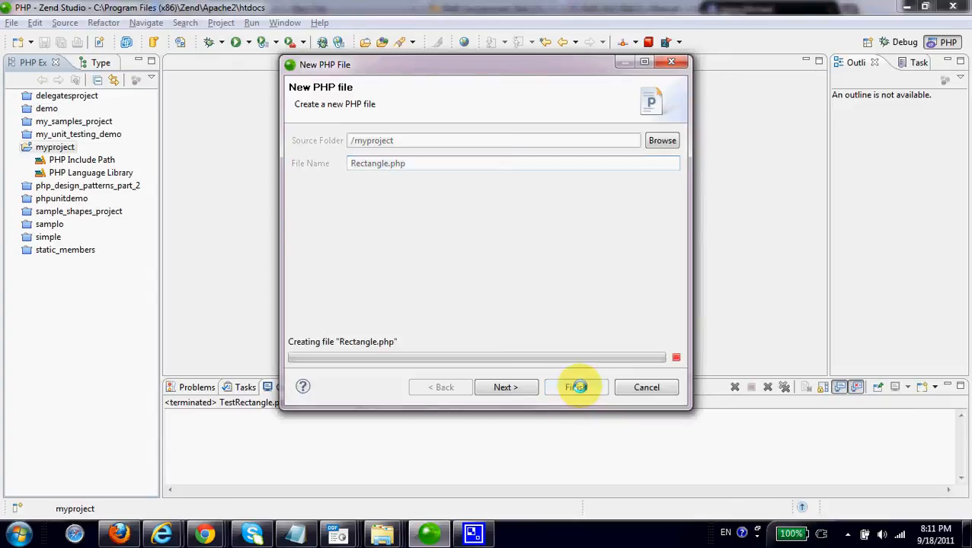
{"action": "left_click", "coordinate": [577, 386]}
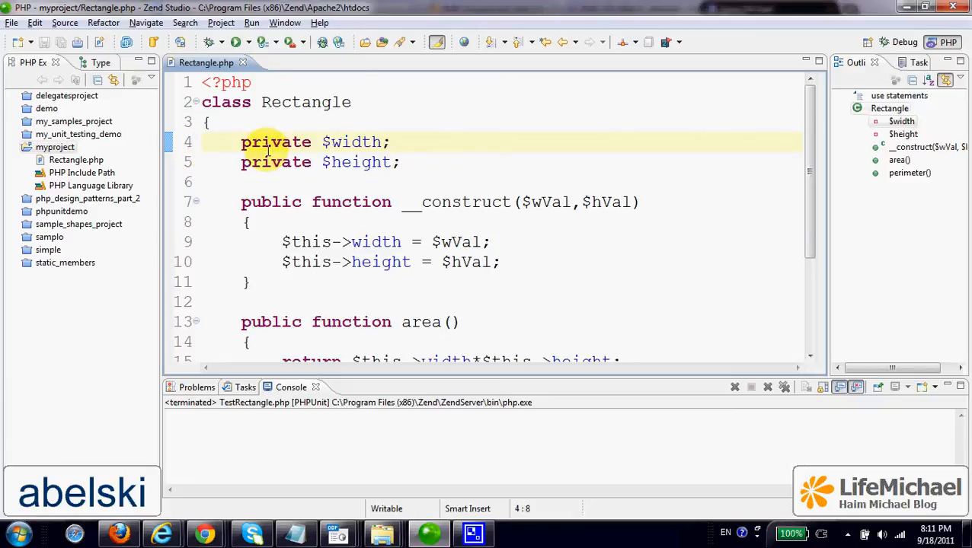
{"action": "mouse_move", "coordinate": [310, 115]}
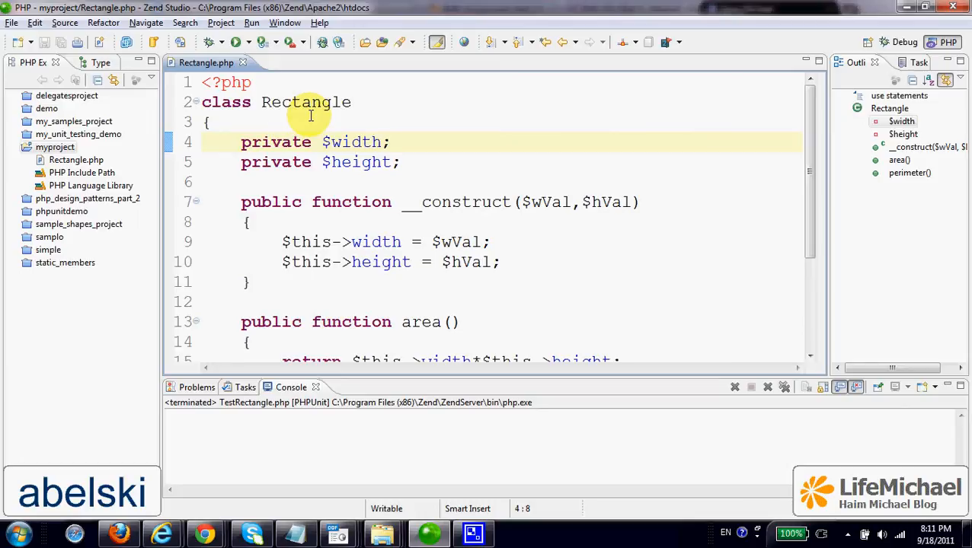
{"action": "left_click", "coordinate": [331, 161]}
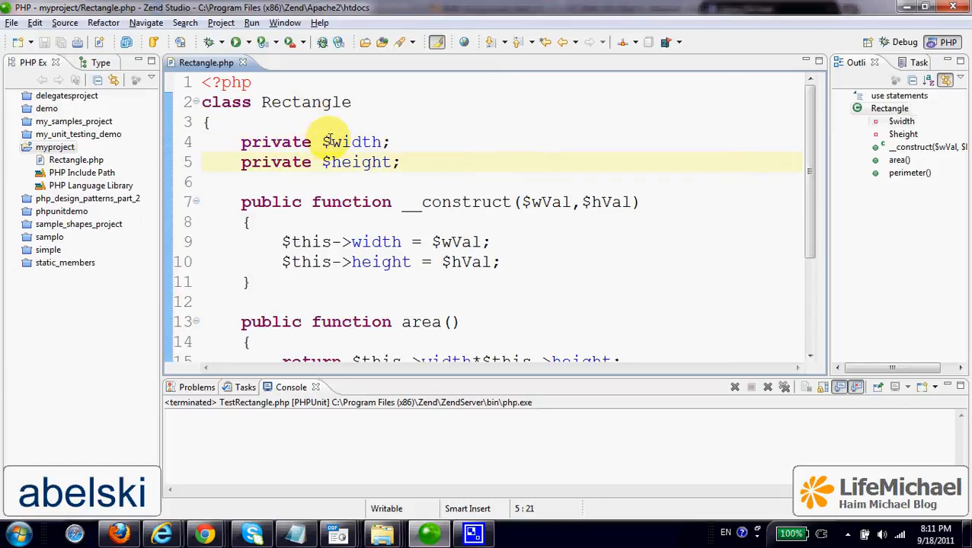
{"action": "mouse_move", "coordinate": [417, 143]}
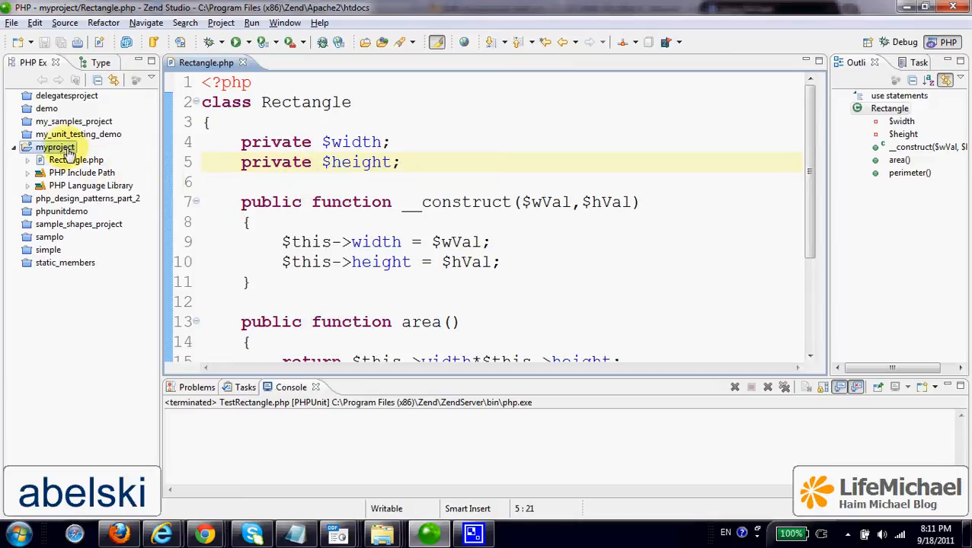
{"action": "left_click", "coordinate": [55, 146]}
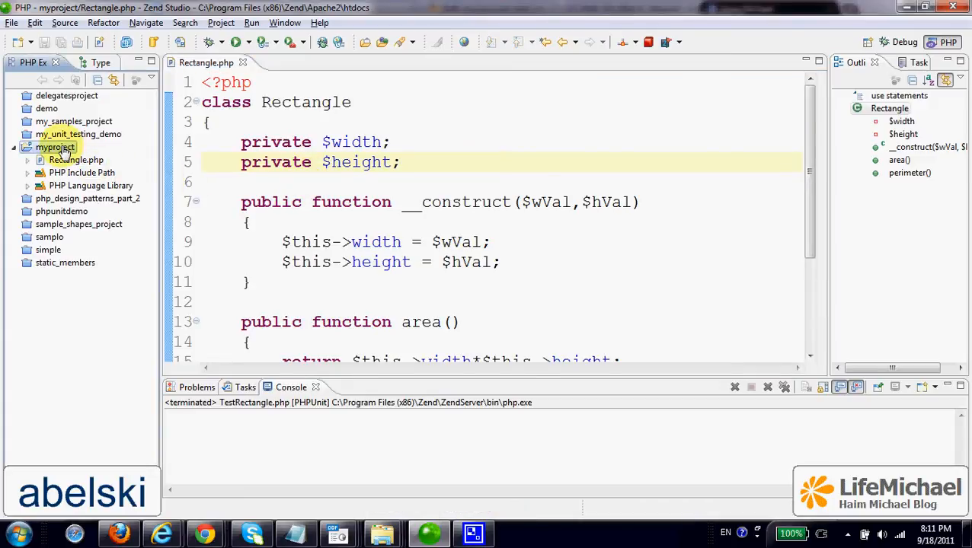
Start a new PHPUnit test case for myproject with Rectangle chosen as the tested class
{"action": "right_click", "coordinate": [55, 147]}
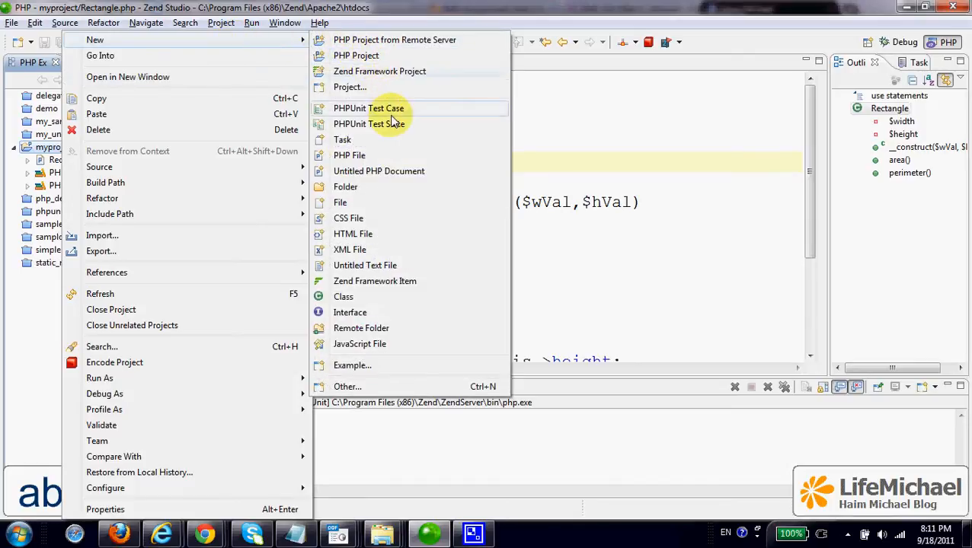
{"action": "mouse_move", "coordinate": [424, 113]}
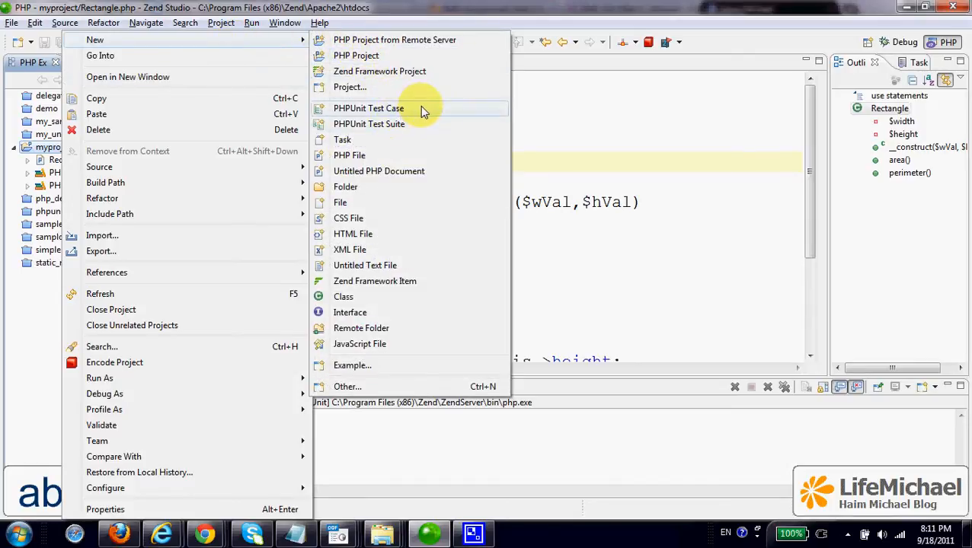
{"action": "left_click", "coordinate": [368, 108]}
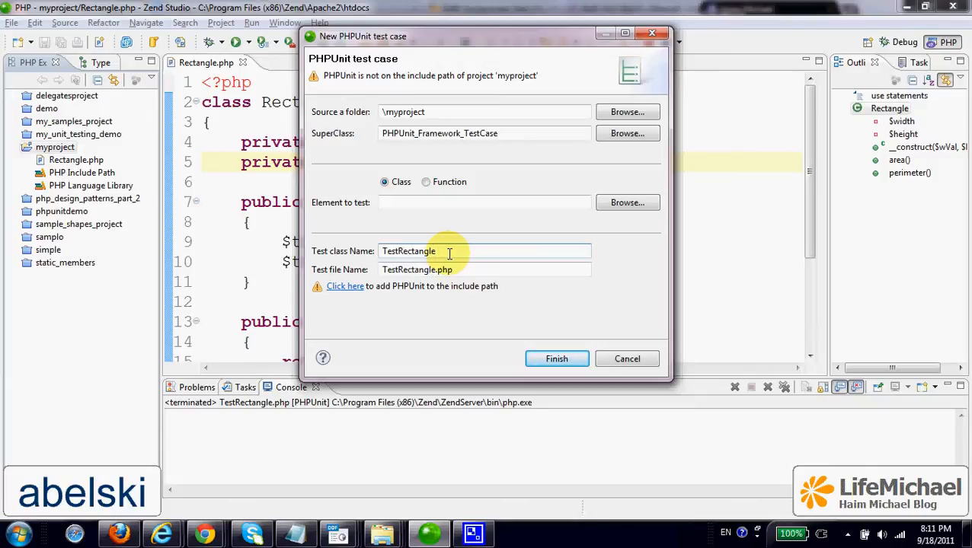
{"action": "double_click", "coordinate": [408, 249]}
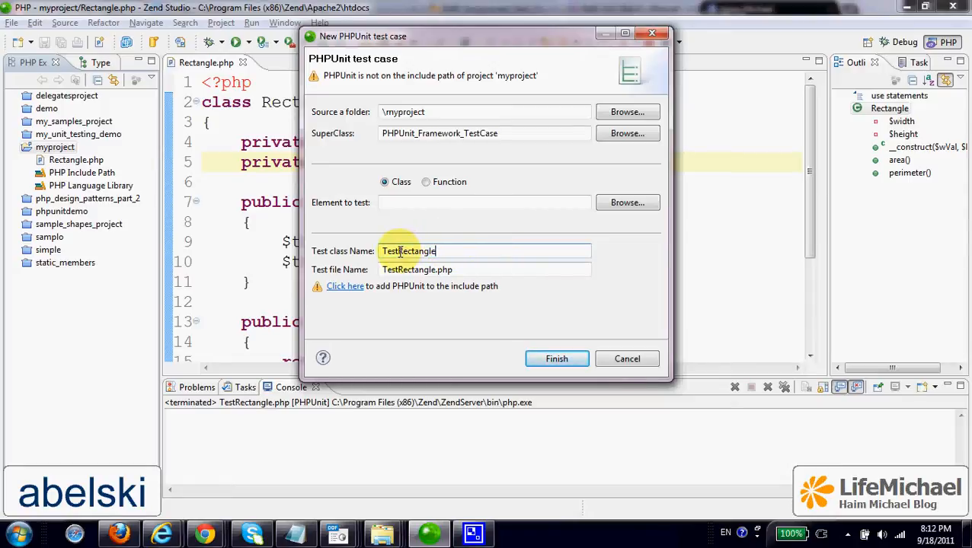
{"action": "double_click", "coordinate": [389, 249]}
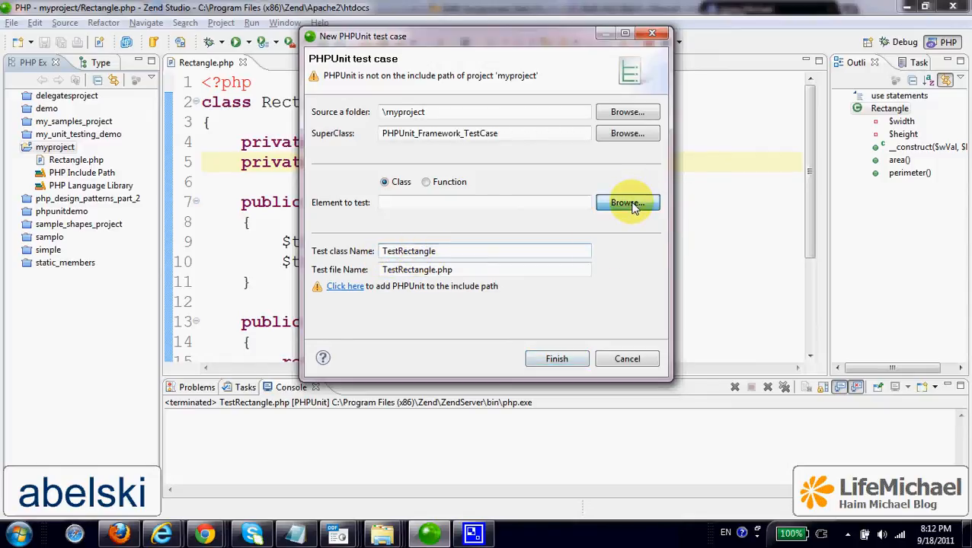
{"action": "left_click", "coordinate": [626, 202]}
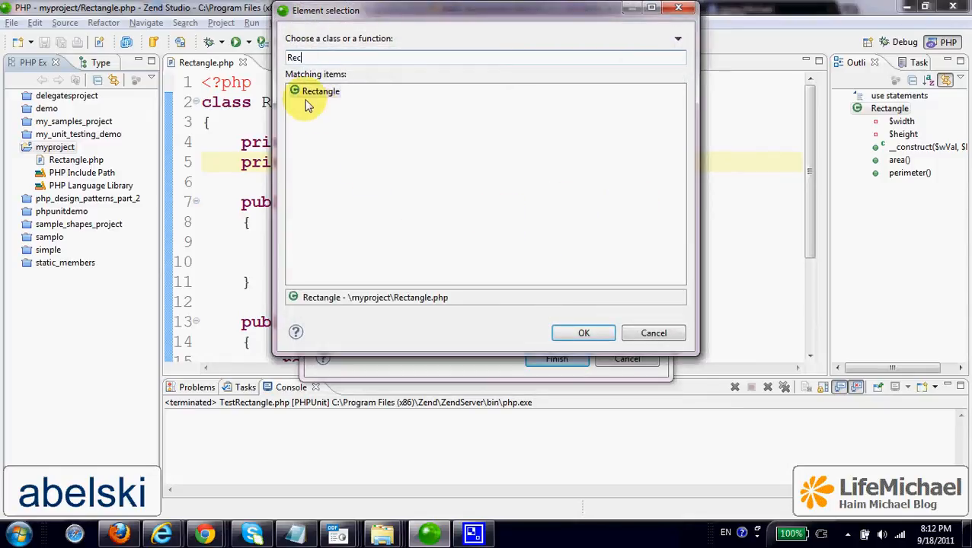
{"action": "left_click", "coordinate": [584, 332]}
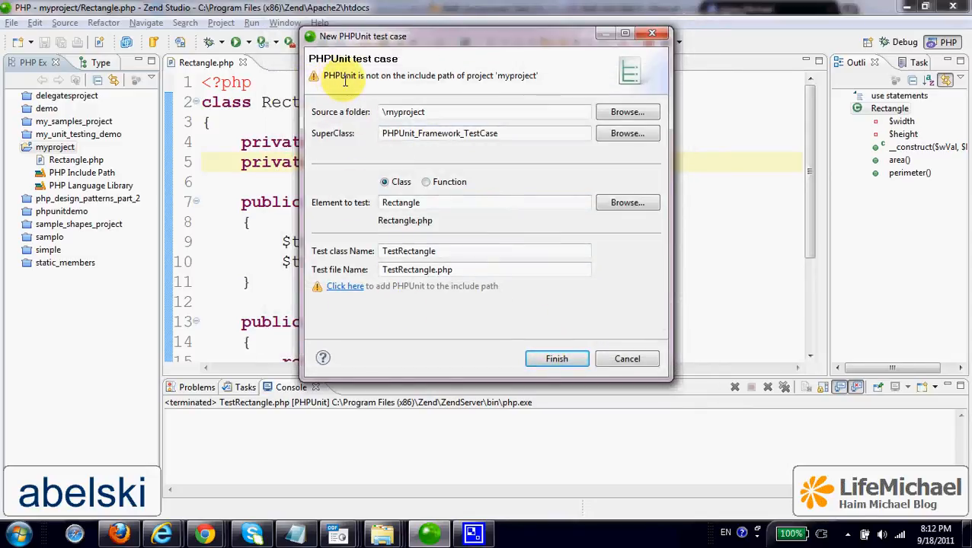
{"action": "mouse_move", "coordinate": [428, 85]}
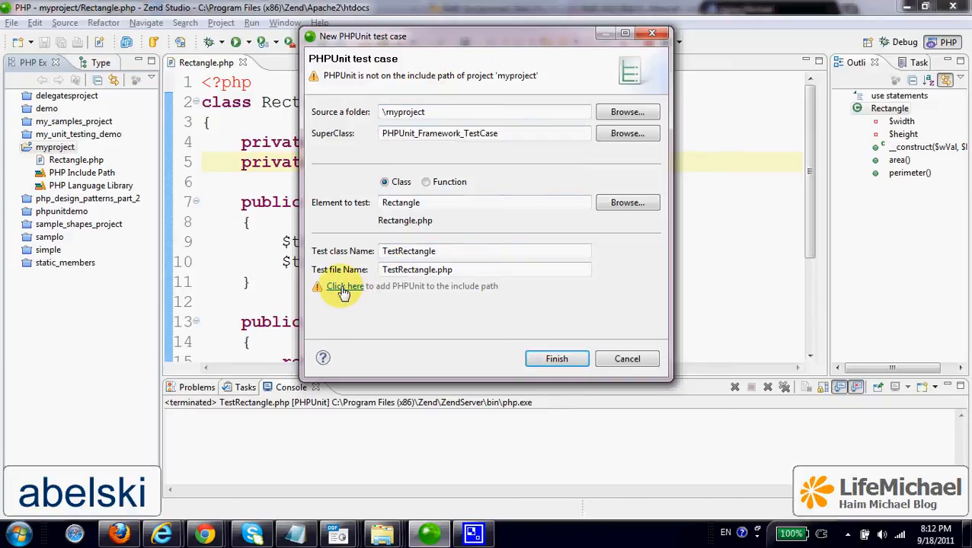
Add PHPUnit to the project's include path and finish creating TestRectangle
{"action": "left_click", "coordinate": [344, 286]}
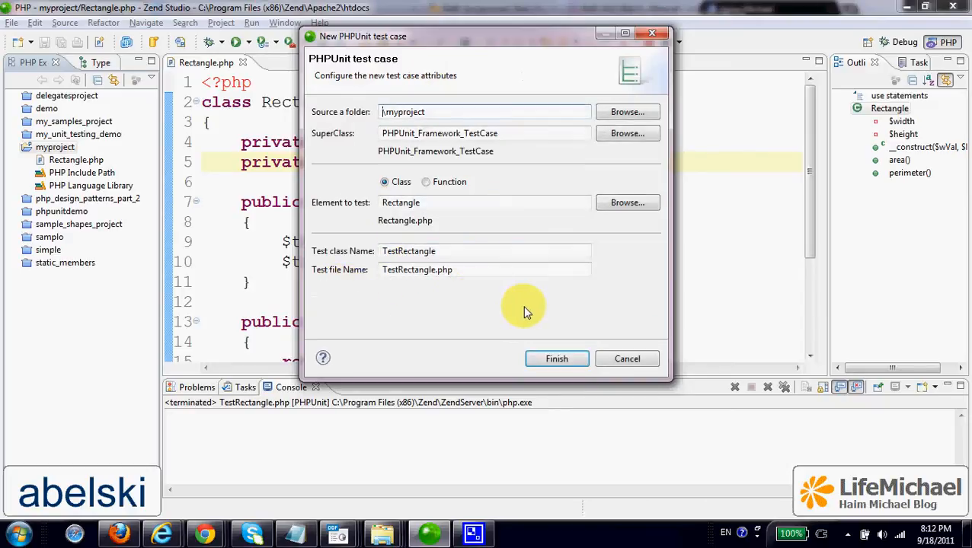
{"action": "left_click", "coordinate": [557, 360]}
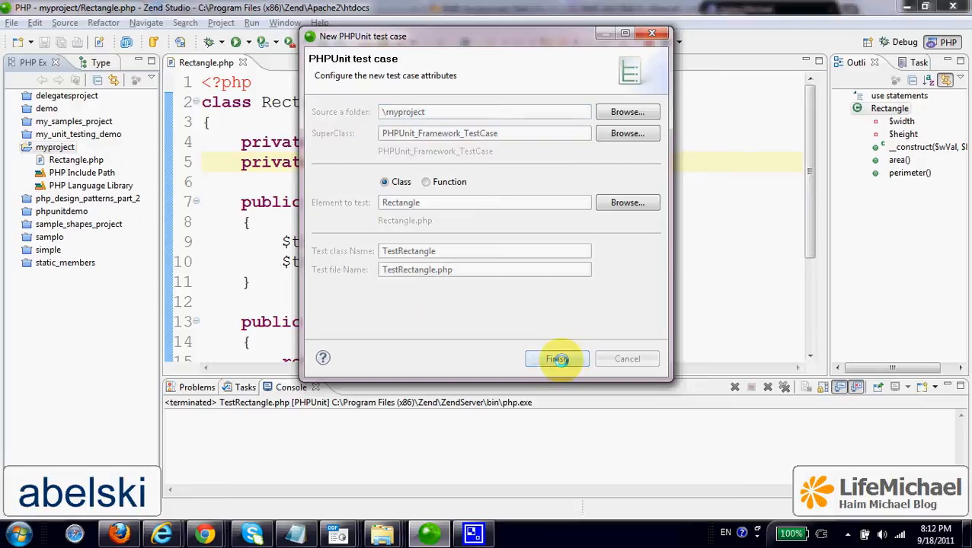
Review the generated TestRectangle.php, folding setUp and expanding the constructor stub
{"action": "left_click", "coordinate": [555, 360]}
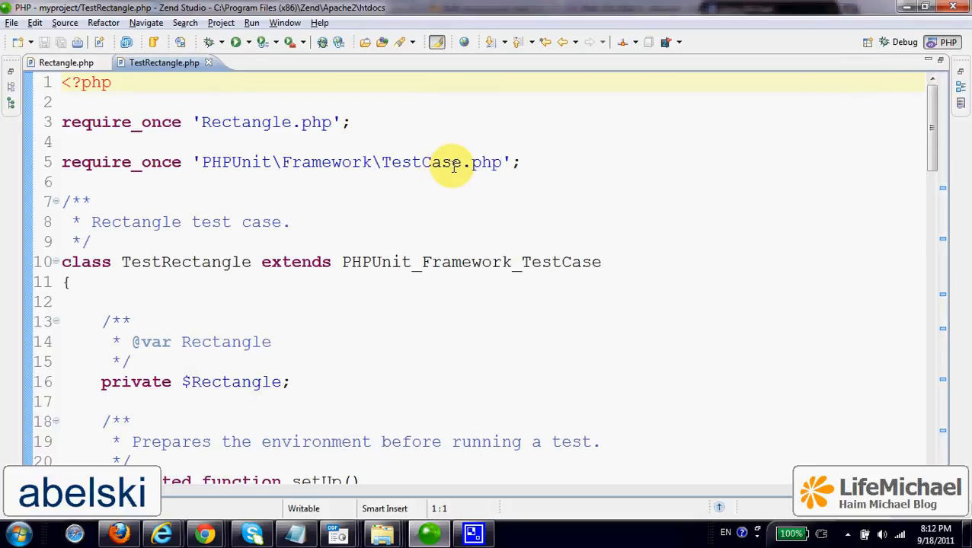
{"action": "double_click", "coordinate": [186, 262]}
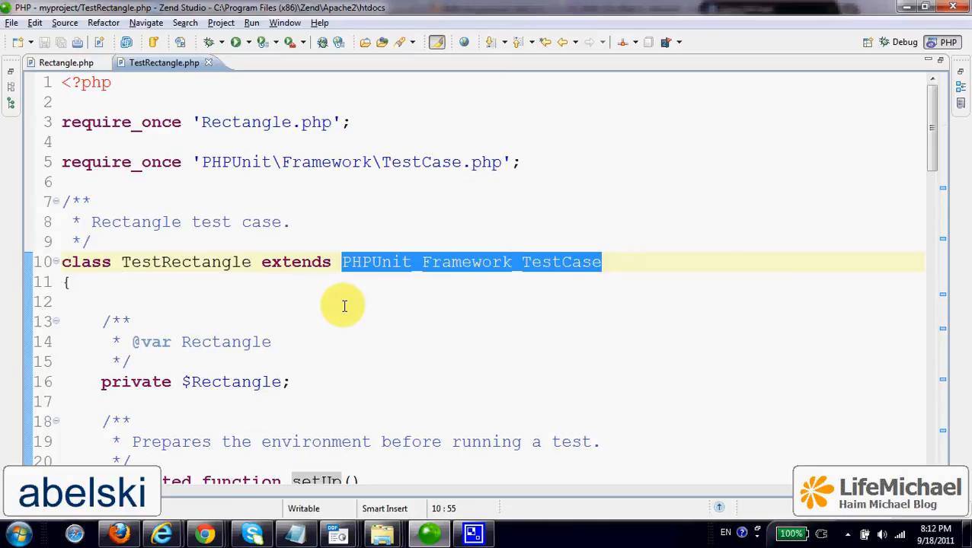
{"action": "scroll", "scroll_direction": "down", "scroll_amount": 3}
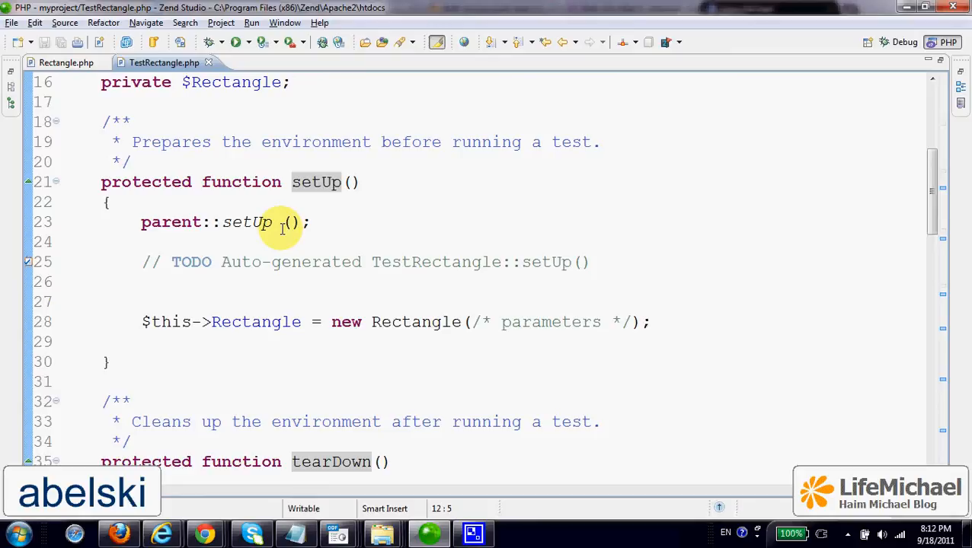
{"action": "mouse_move", "coordinate": [378, 204]}
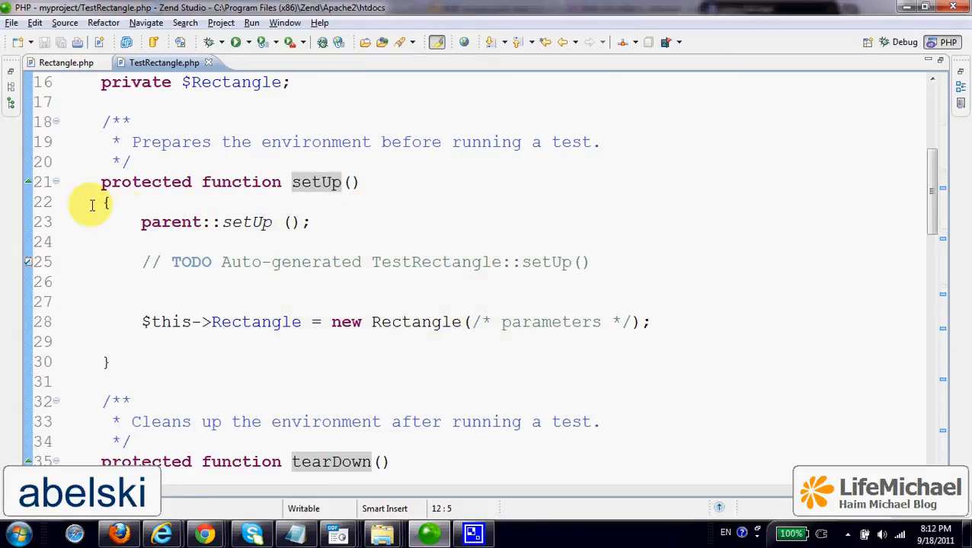
{"action": "left_click", "coordinate": [28, 181]}
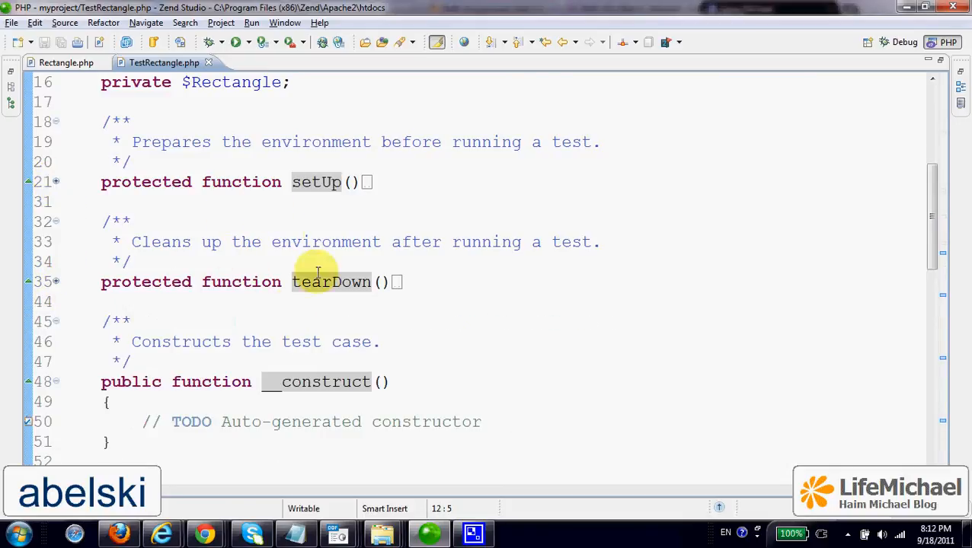
{"action": "mouse_move", "coordinate": [436, 265]}
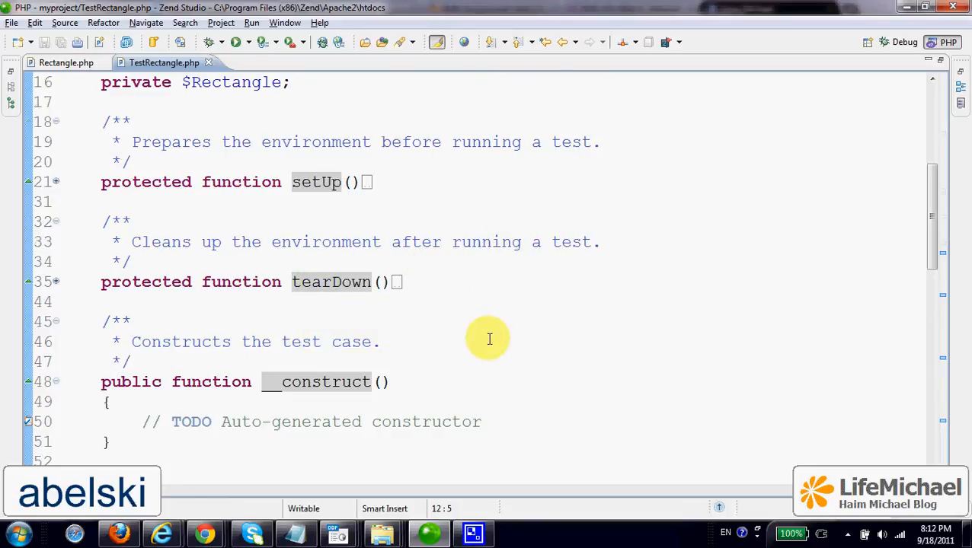
{"action": "scroll", "scroll_direction": "down", "scroll_amount": 3}
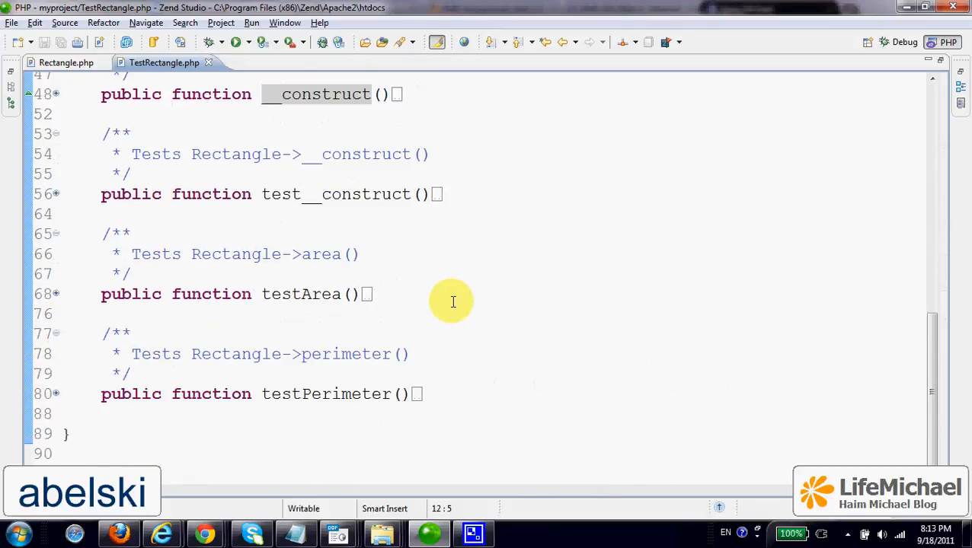
{"action": "mouse_move", "coordinate": [190, 253]}
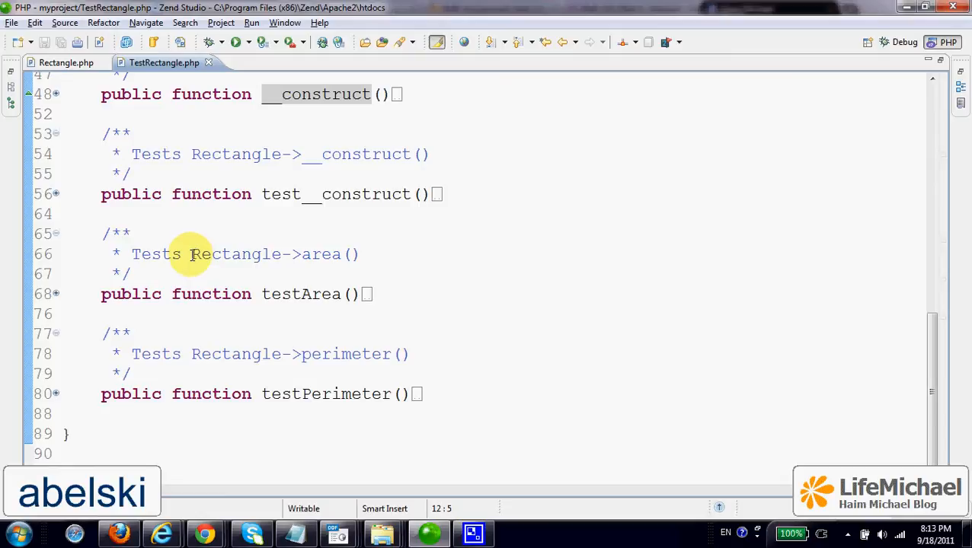
{"action": "mouse_move", "coordinate": [158, 207]}
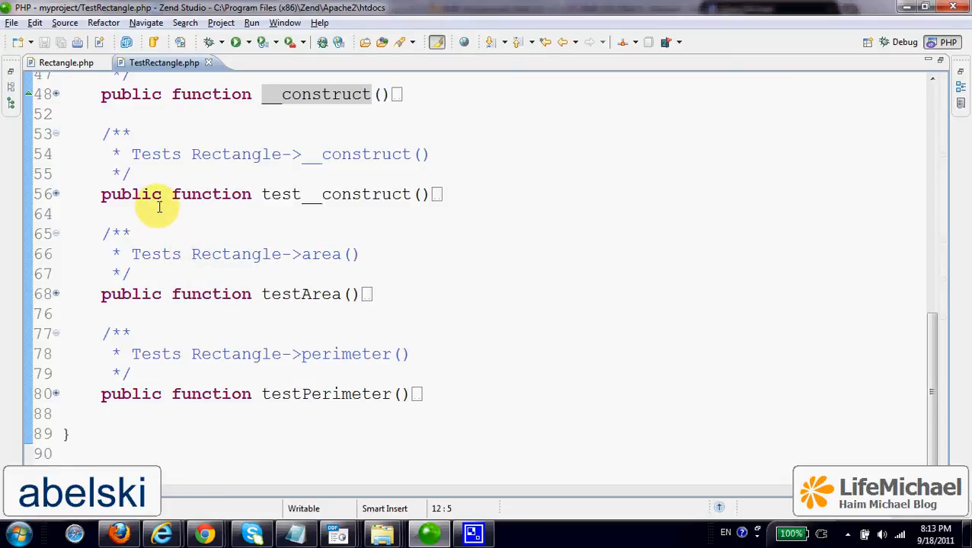
{"action": "mouse_move", "coordinate": [164, 63]}
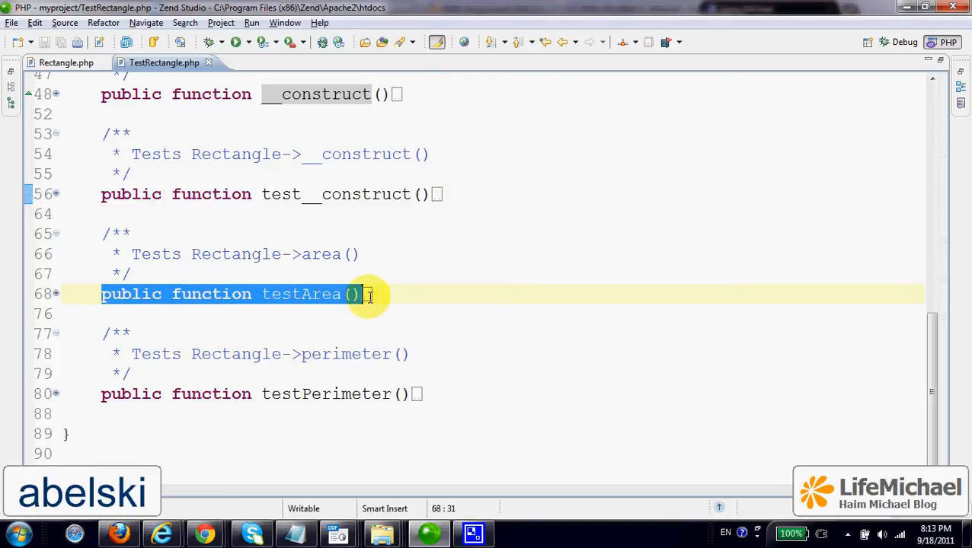
{"action": "mouse_move", "coordinate": [97, 392]}
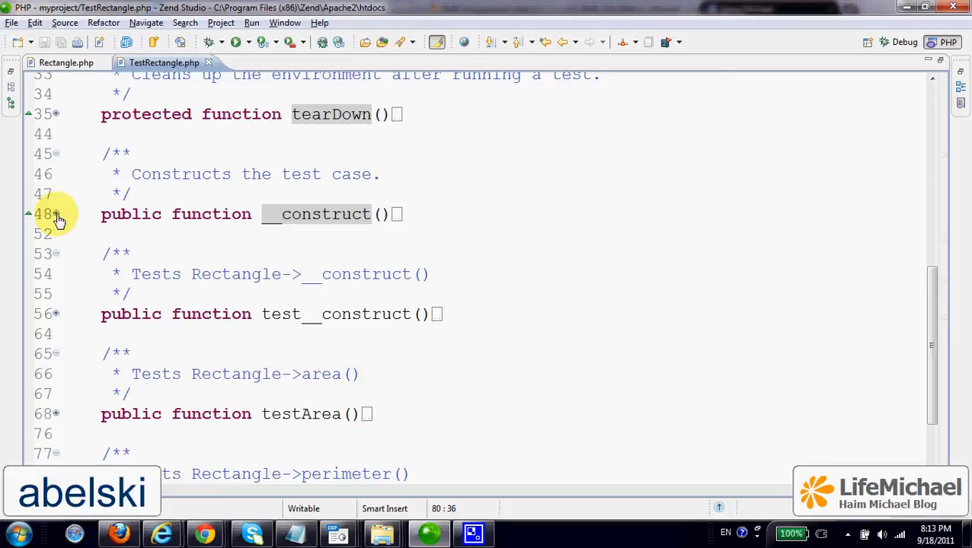
{"action": "left_click", "coordinate": [54, 213]}
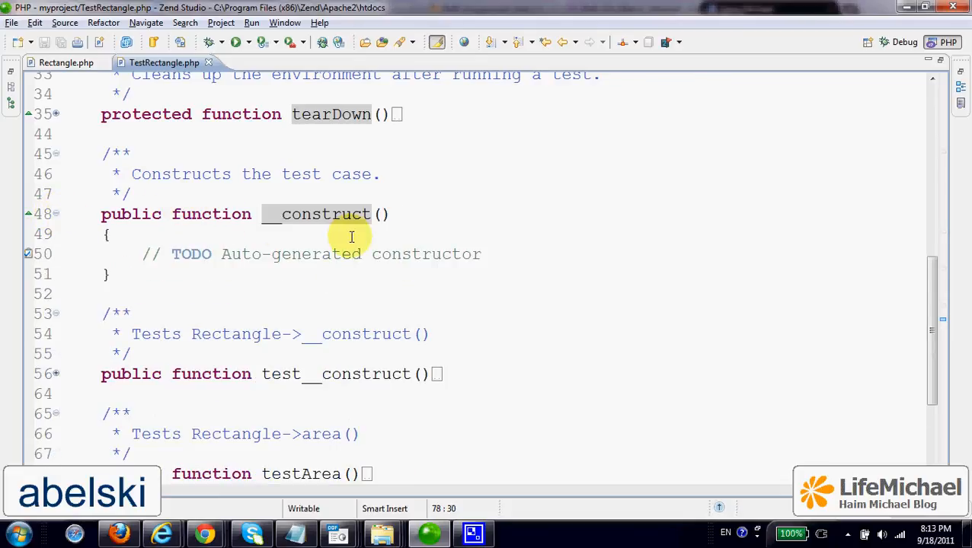
{"action": "mouse_move", "coordinate": [23, 234]}
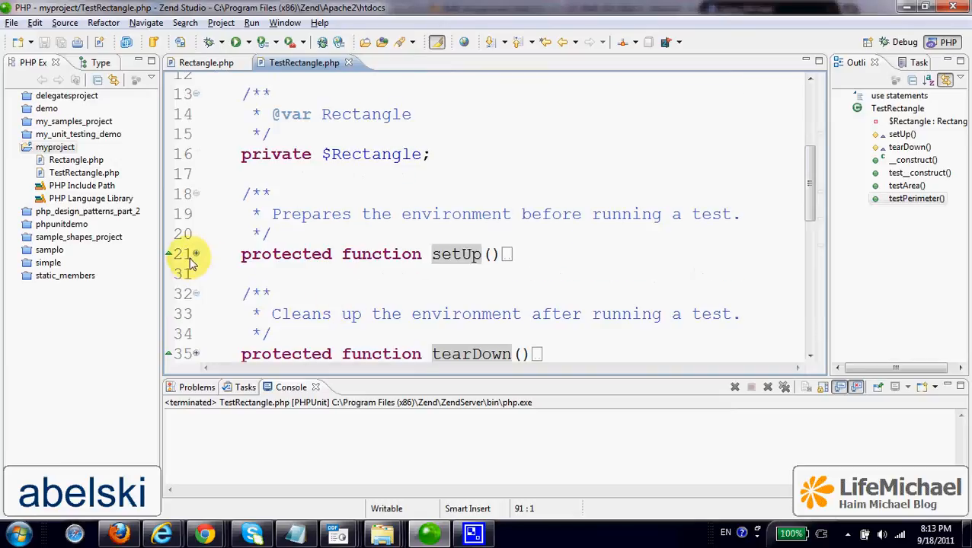
Make setUp create the fixture with new Rectangle(3,4) instead of placeholder parameters
{"action": "left_click", "coordinate": [195, 252]}
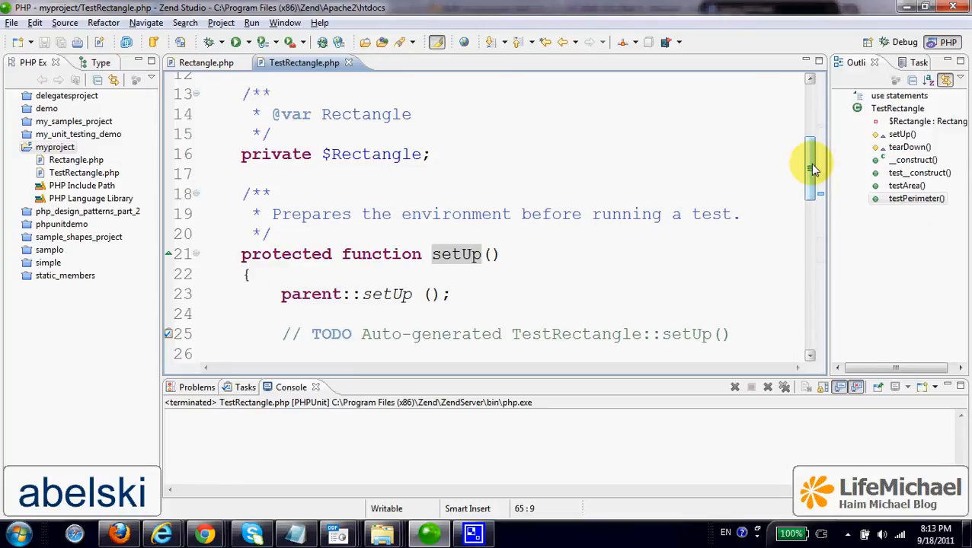
{"action": "scroll", "scroll_direction": "down", "scroll_amount": 3}
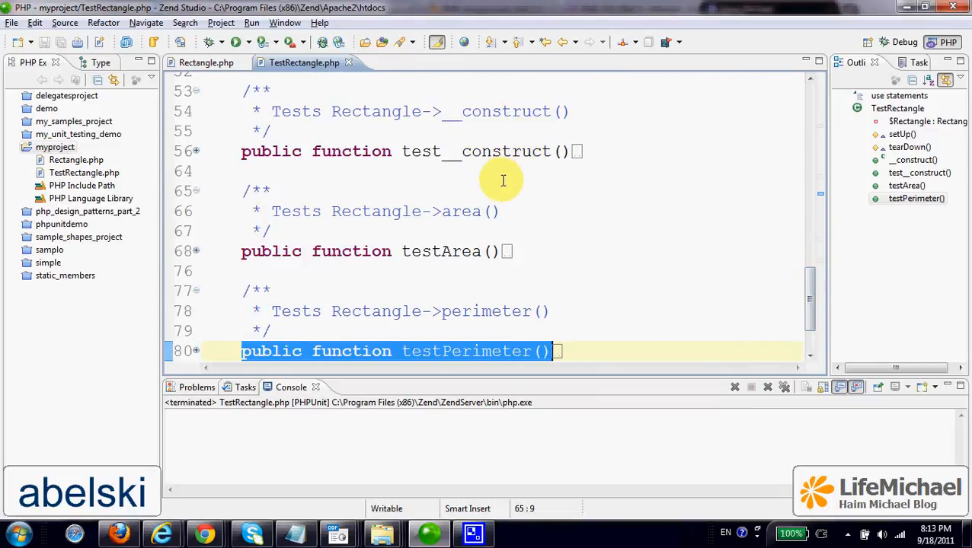
{"action": "mouse_move", "coordinate": [405, 338]}
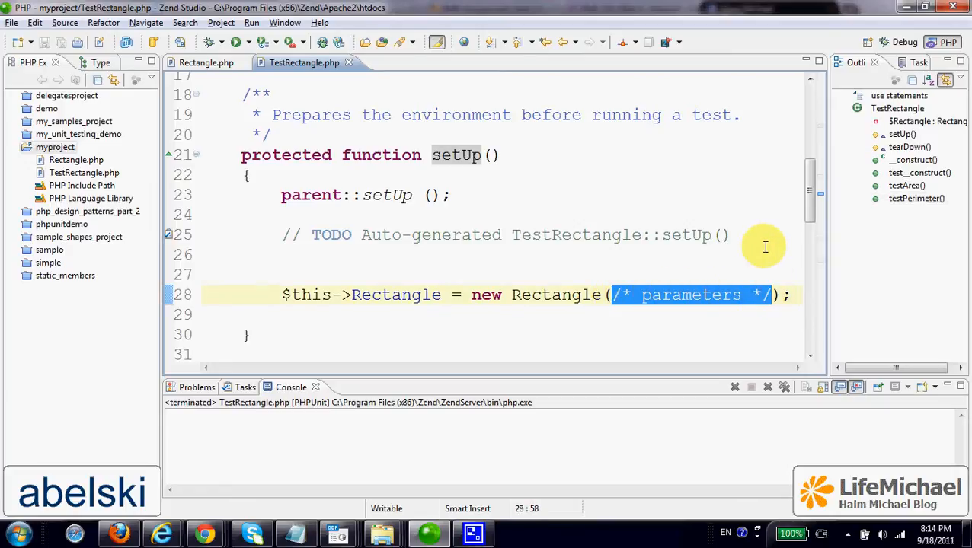
{"action": "type", "text": "3,"}
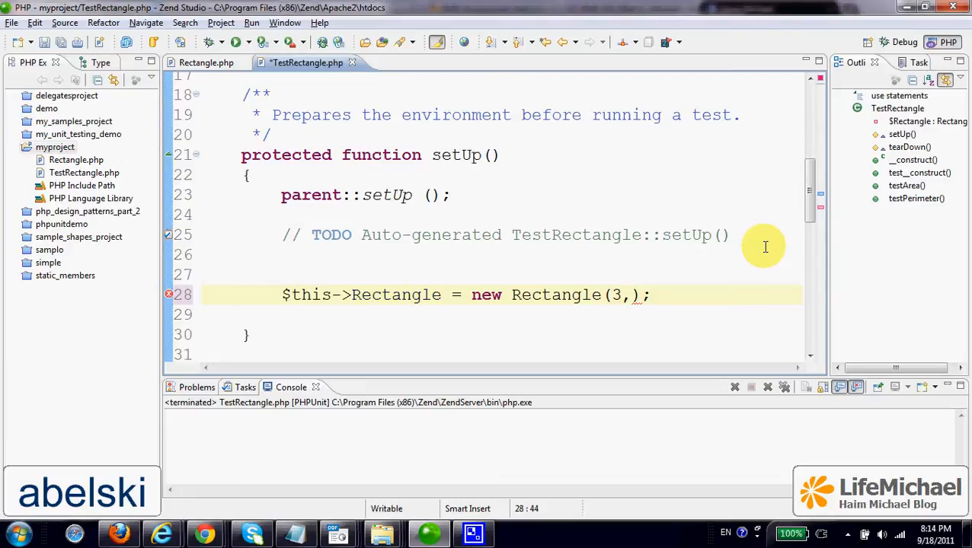
{"action": "type", "text": "4"}
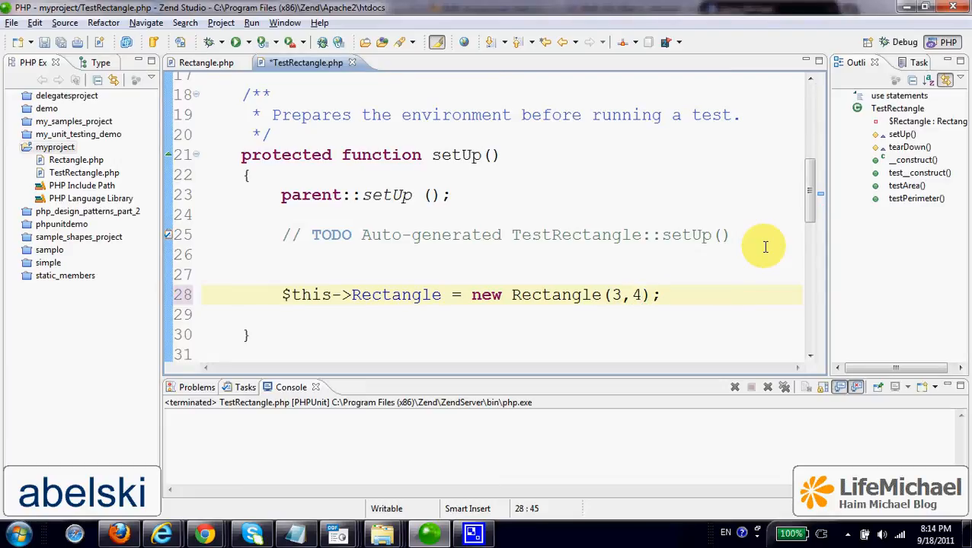
{"action": "mouse_move", "coordinate": [685, 281]}
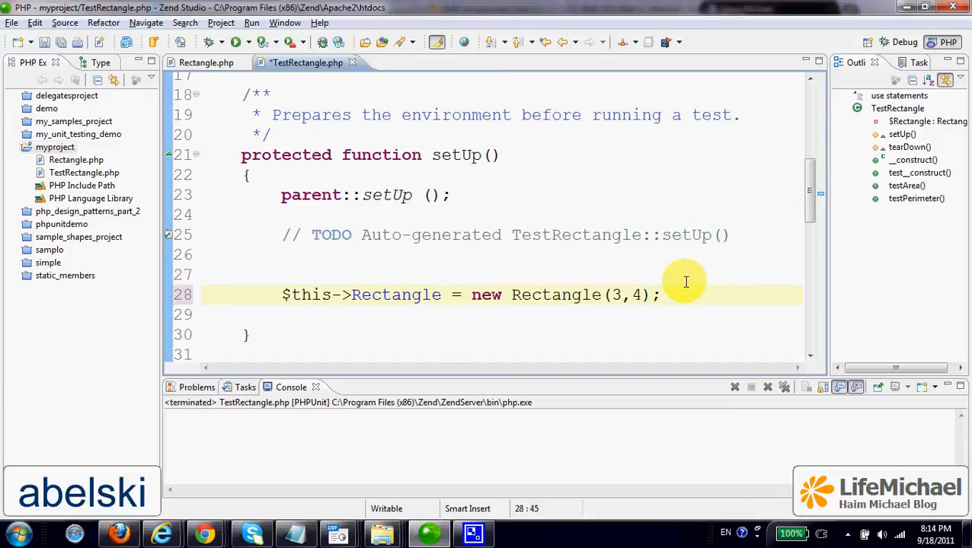
{"action": "left_click", "coordinate": [643, 295]}
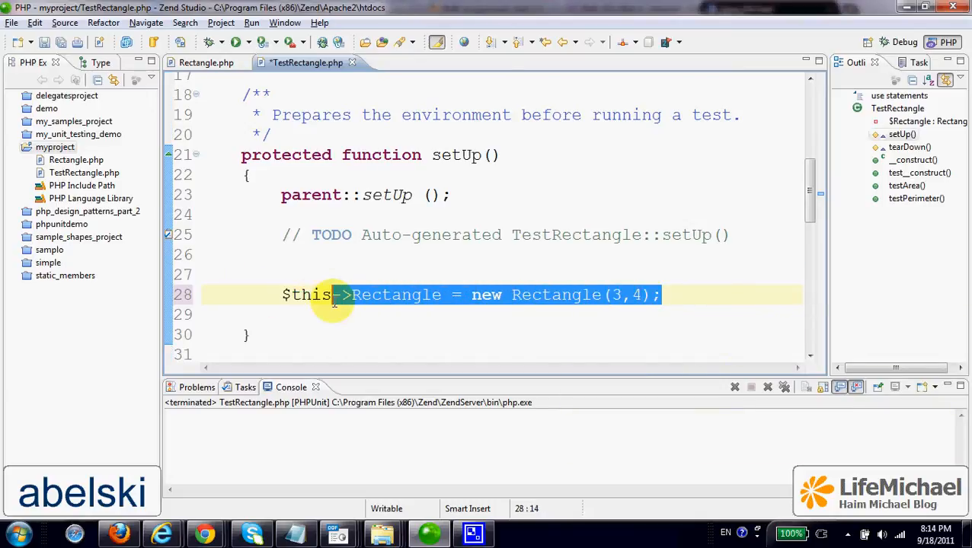
{"action": "left_click", "coordinate": [570, 265]}
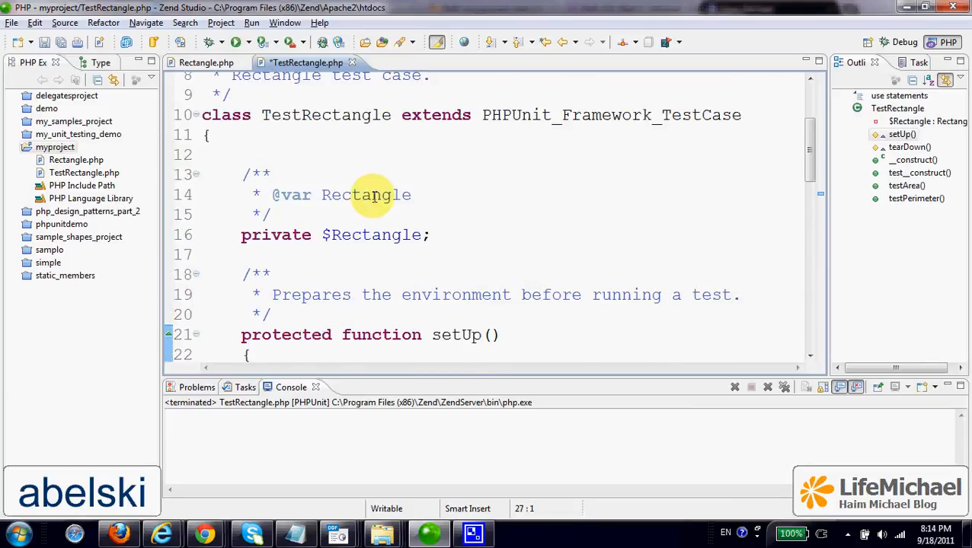
Scroll through tearDown down to the folded test stubs
{"action": "scroll", "scroll_direction": "down", "scroll_amount": 3}
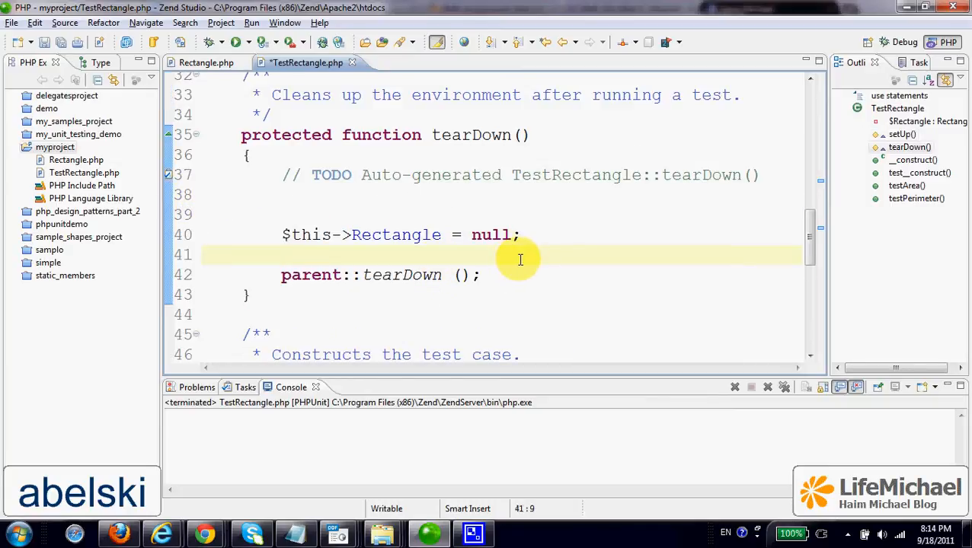
{"action": "mouse_move", "coordinate": [395, 235]}
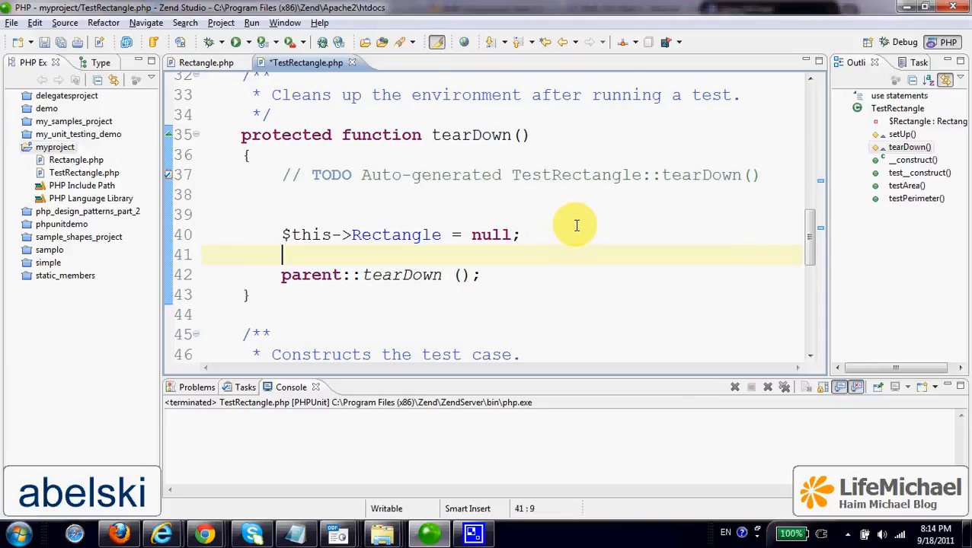
{"action": "scroll", "scroll_direction": "down", "scroll_amount": 3}
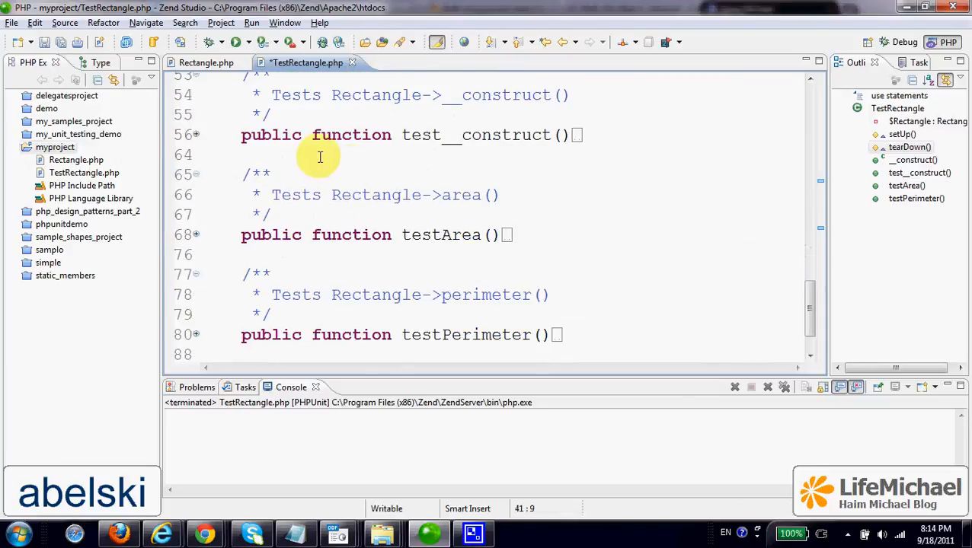
{"action": "mouse_move", "coordinate": [196, 139]}
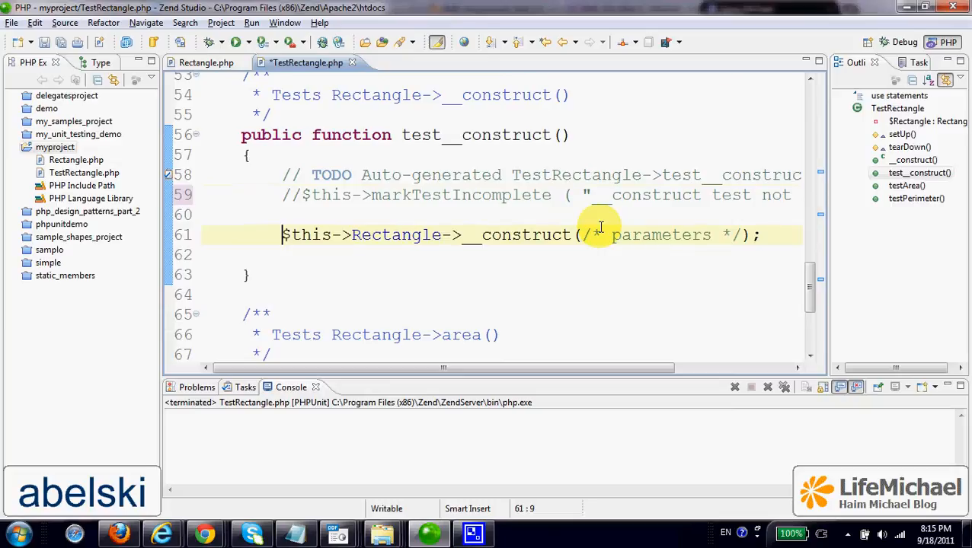
Wrap the __construct call in $this->assertNotNull() within test__construct
{"action": "type", "text": "$this->"}
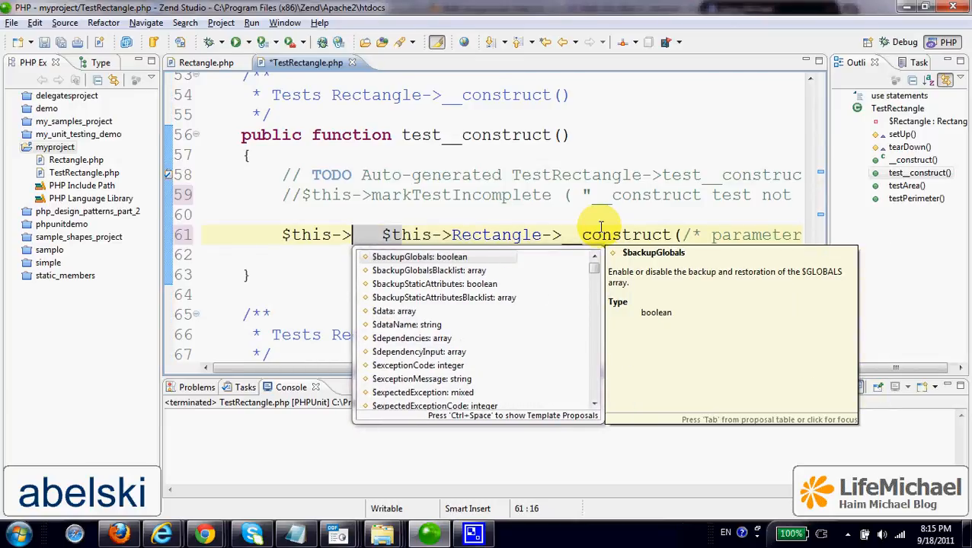
{"action": "type", "text": "assert"}
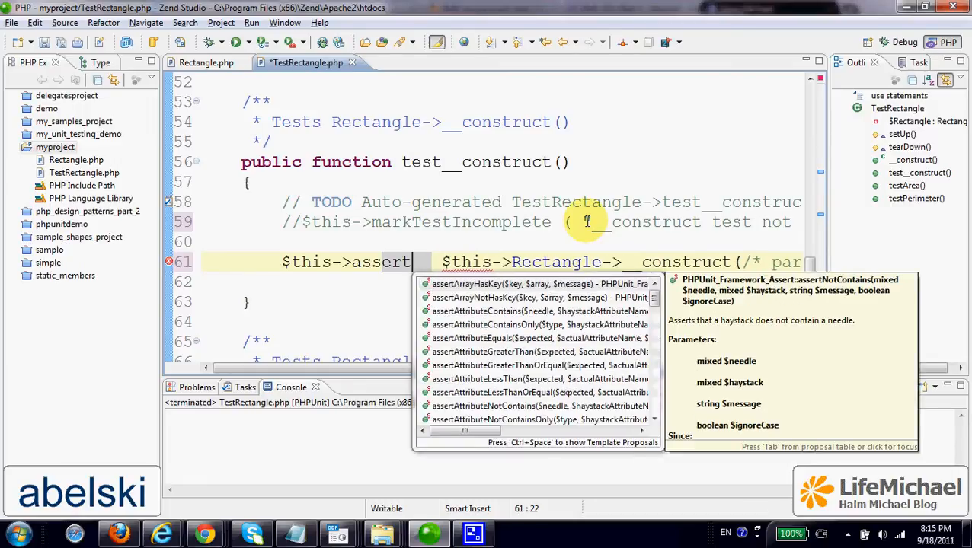
{"action": "type", "text": "NotNull"}
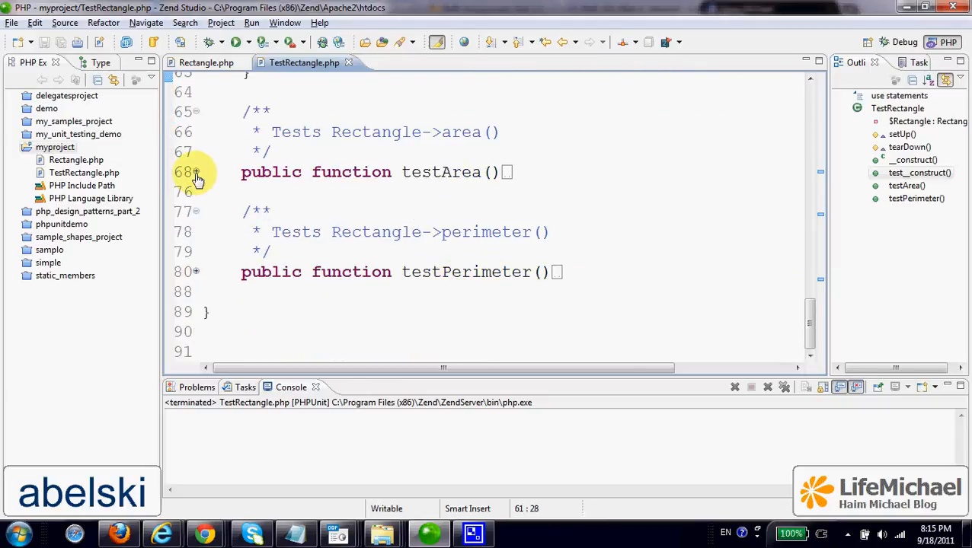
Make testArea assert with $this->assertEquals that area() equals 12
{"action": "left_click", "coordinate": [195, 172]}
{"action": "type", "text": "//"}
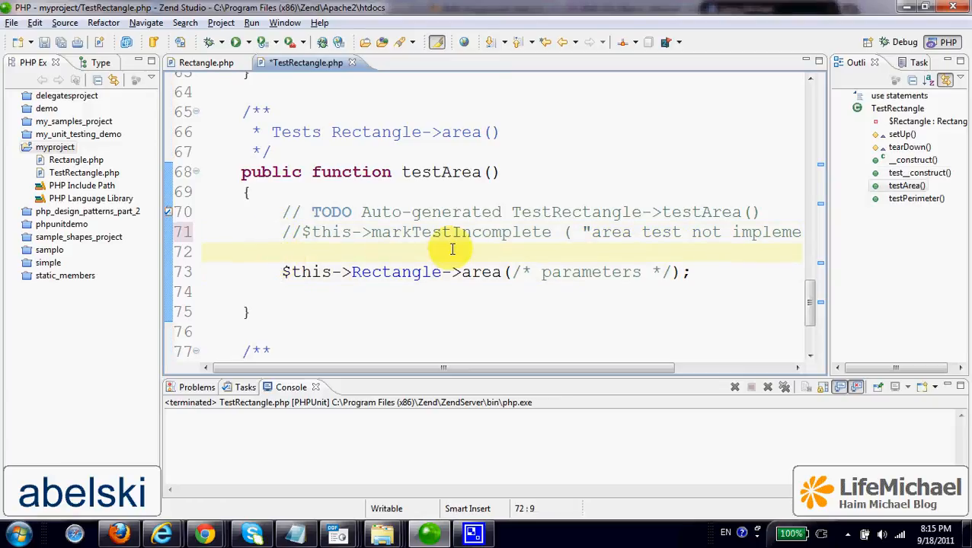
{"action": "type", "text": "$this->"}
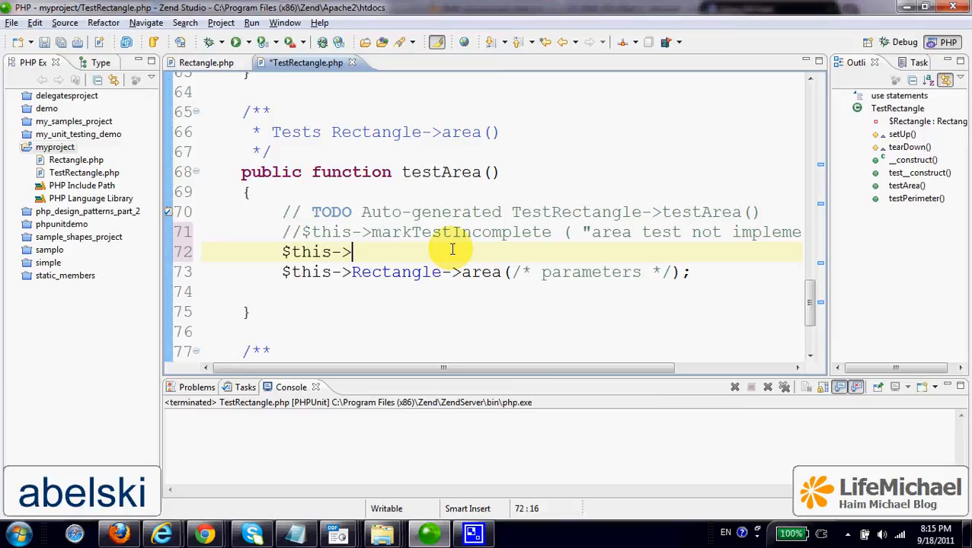
{"action": "type", "text": "assertEquals($expected, $actual"}
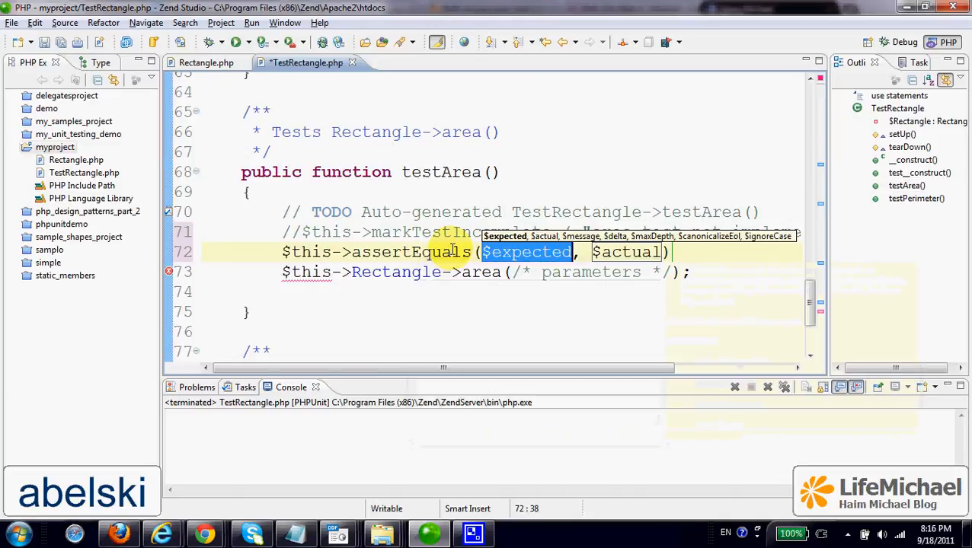
{"action": "type", "text": "1"}
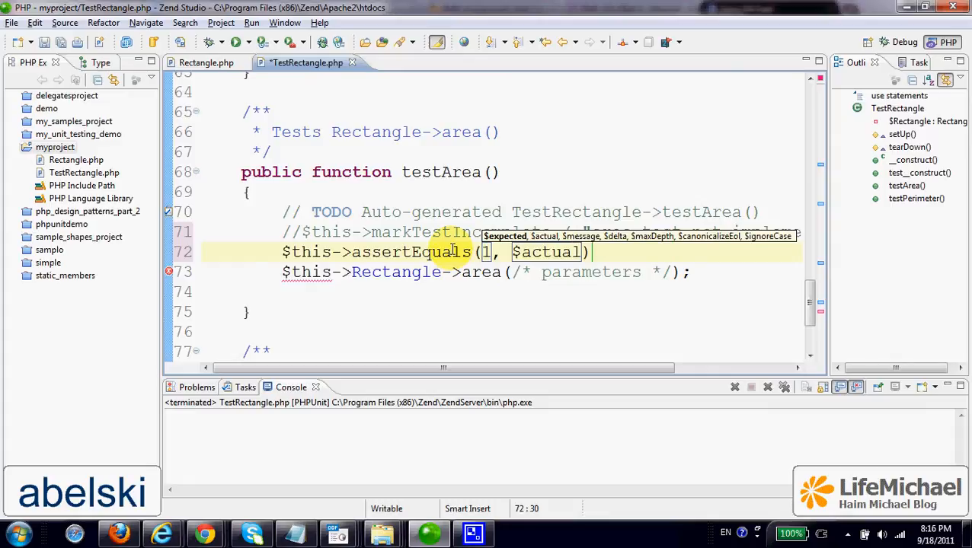
{"action": "type", "text": "2"}
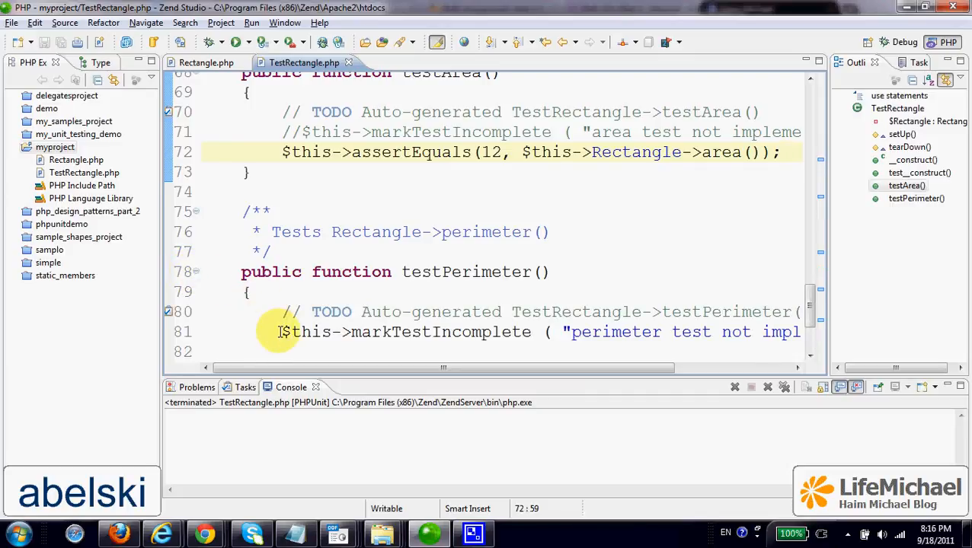
Make testPerimeter assert with $this->assertEquals that perimeter() equals 14, and save
{"action": "scroll", "scroll_direction": "down", "scroll_amount": 3}
{"action": "type", "text": "$"}
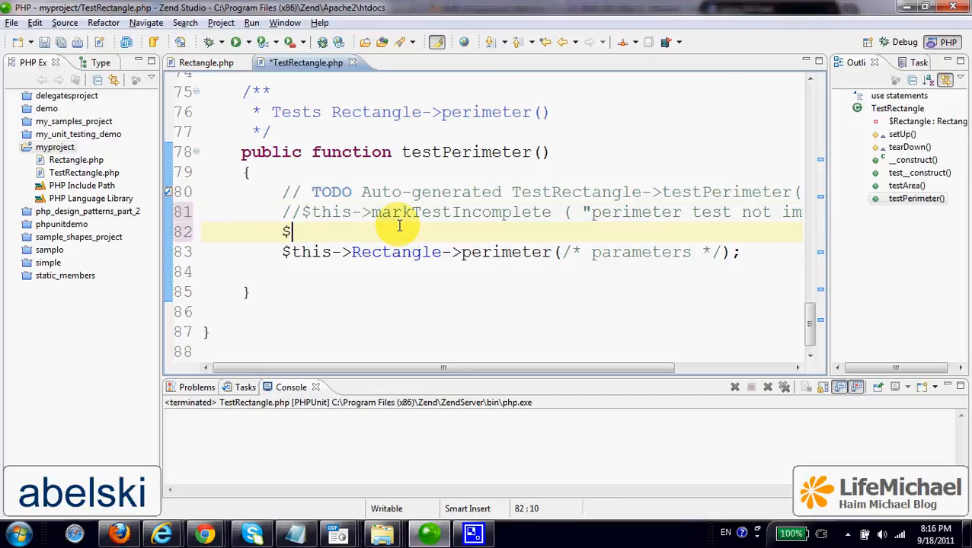
{"action": "type", "text": "thi"}
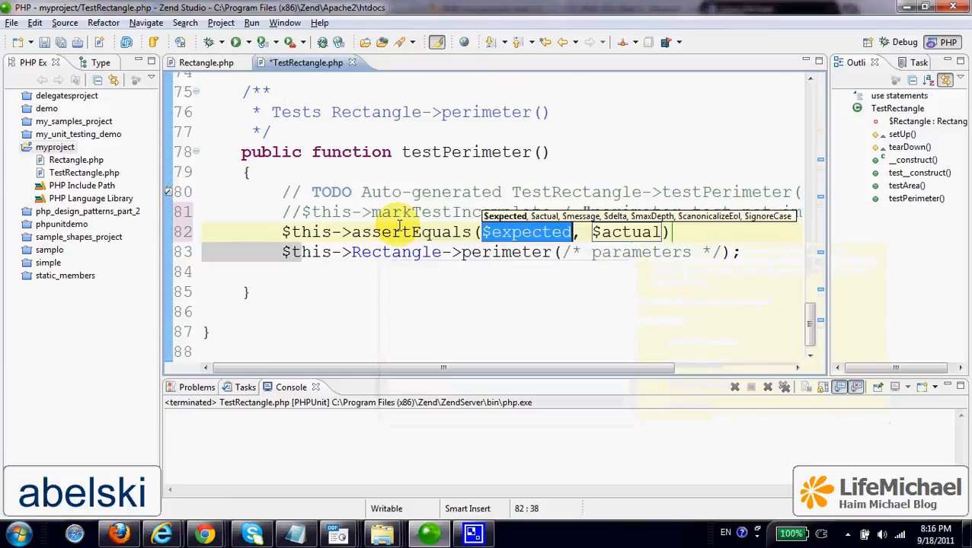
{"action": "type", "text": "14"}
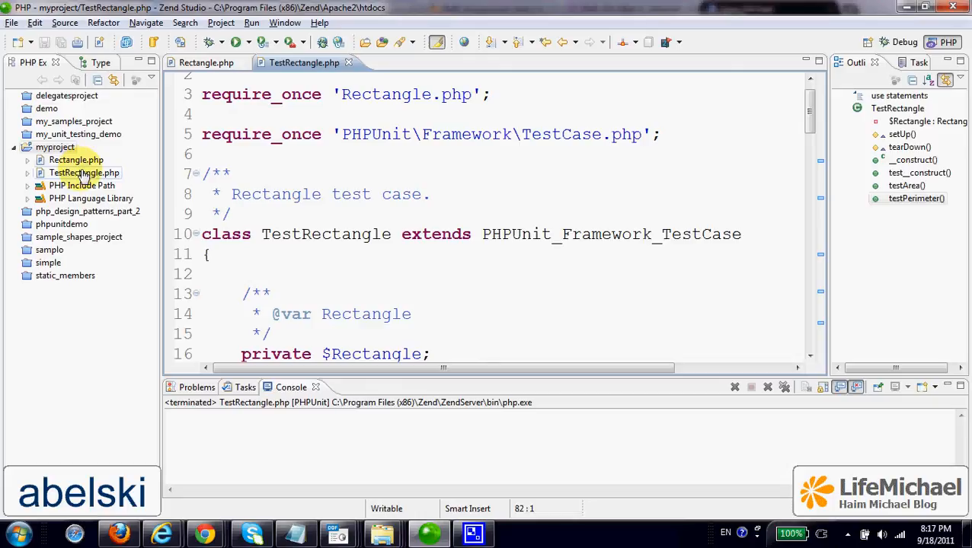
Run TestRectangle.php as a PHPUnit test and enlarge the results panel
{"action": "left_click", "coordinate": [83, 174]}
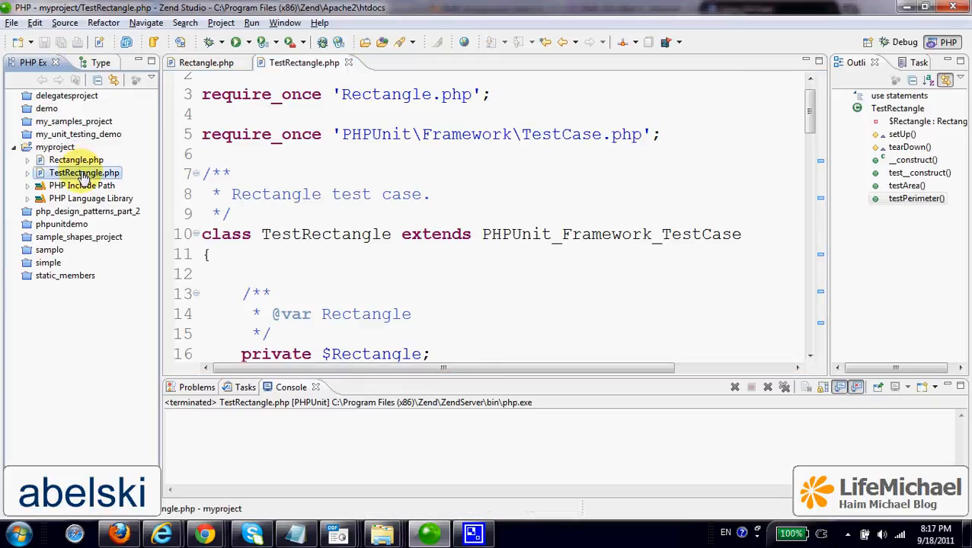
{"action": "right_click", "coordinate": [84, 174]}
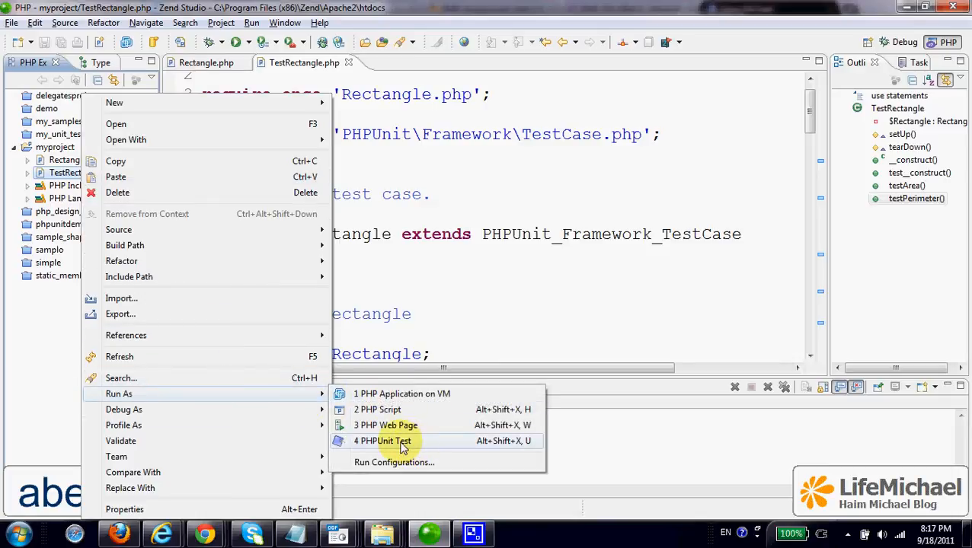
{"action": "left_click", "coordinate": [382, 442]}
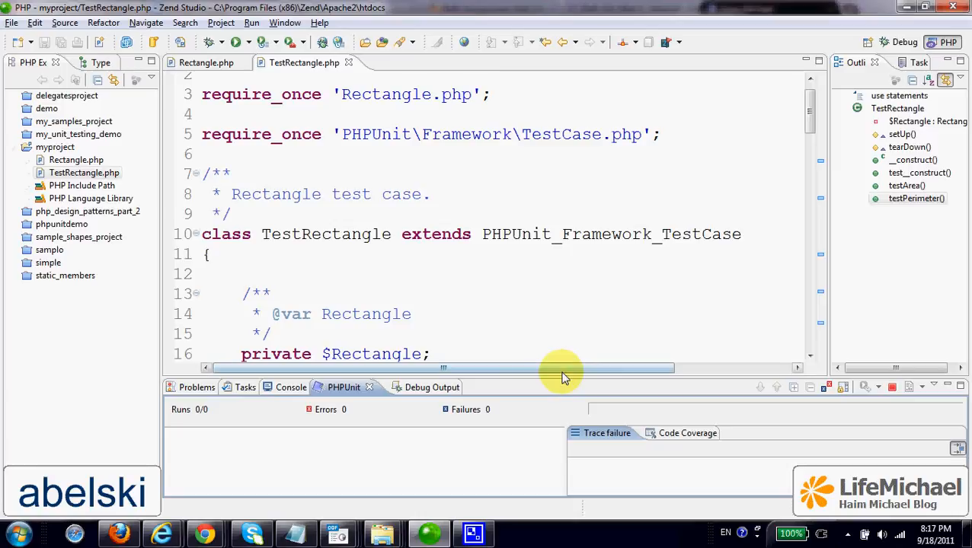
{"action": "left_click_drag", "start_coordinate": [566, 373], "coordinate": [567, 186]}
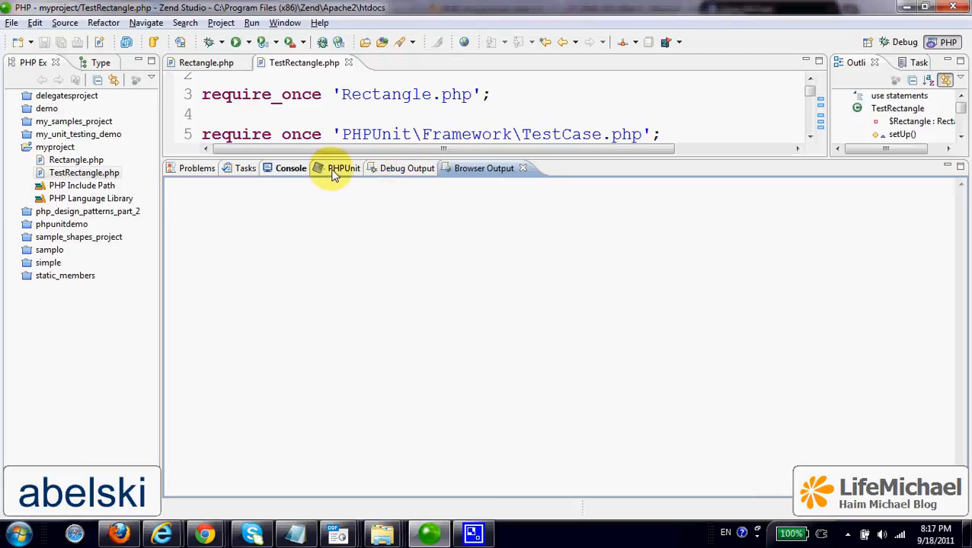
Show the PHPUnit results with TestRectangle expanded to its three passing tests, 3/3 runs
{"action": "left_click", "coordinate": [343, 168]}
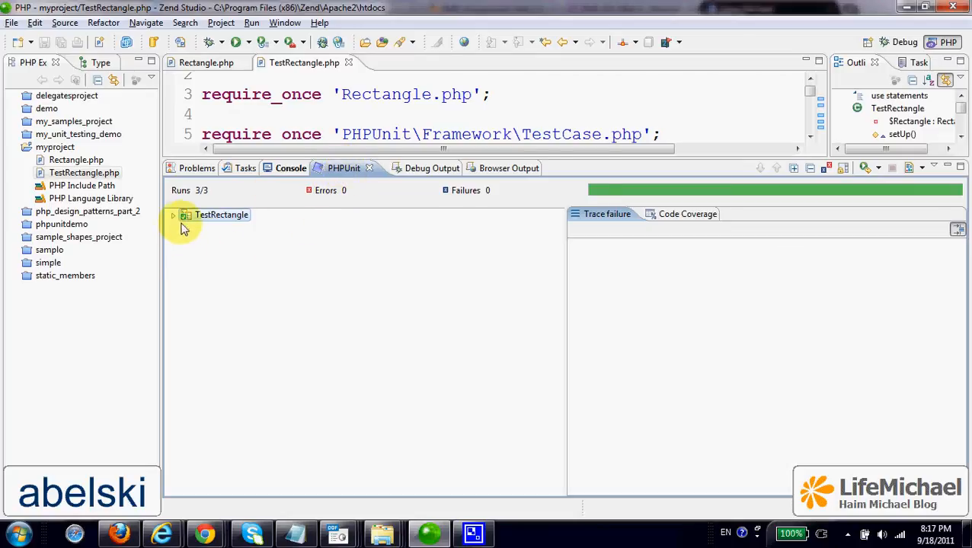
{"action": "left_click", "coordinate": [173, 215]}
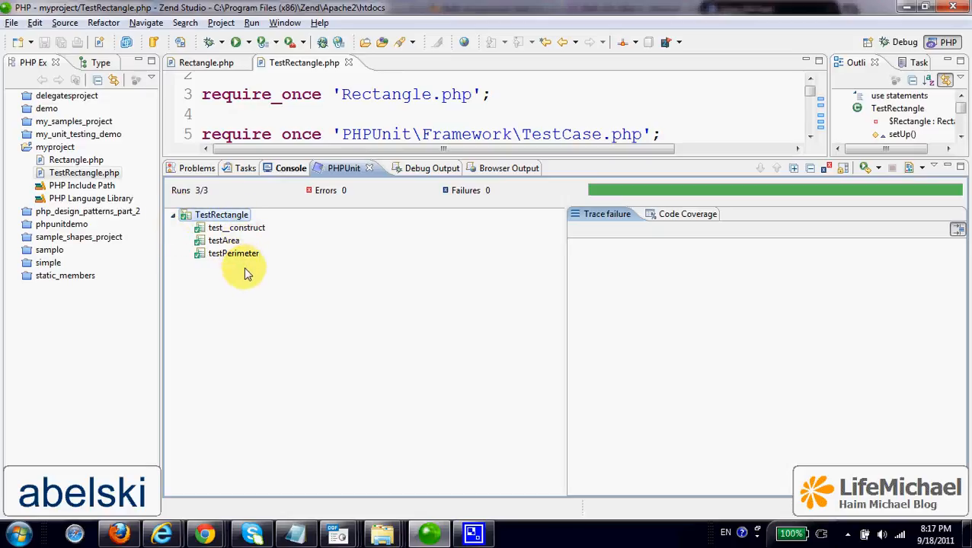
{"action": "mouse_move", "coordinate": [287, 282]}
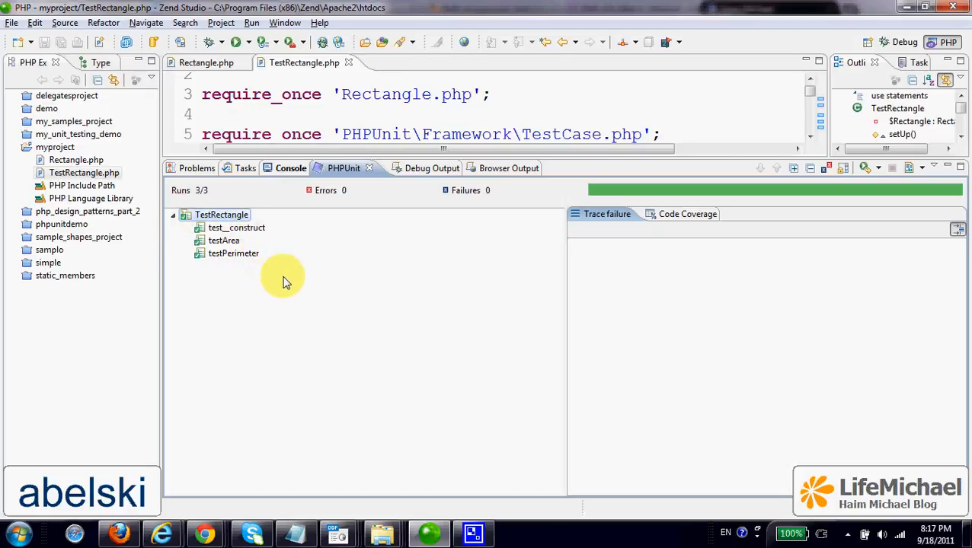